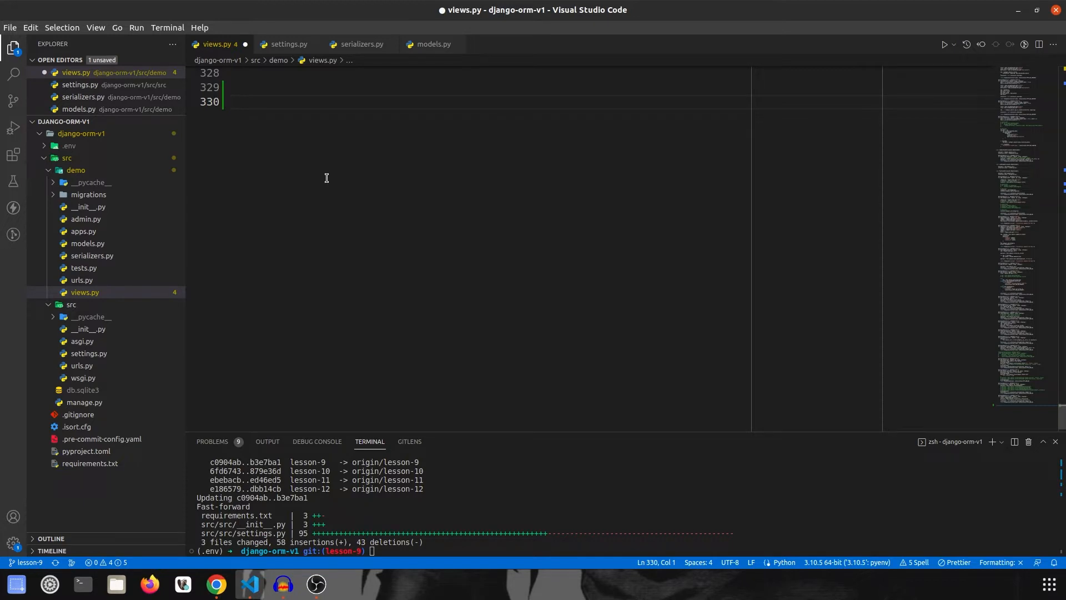
mouse_move(339, 180)
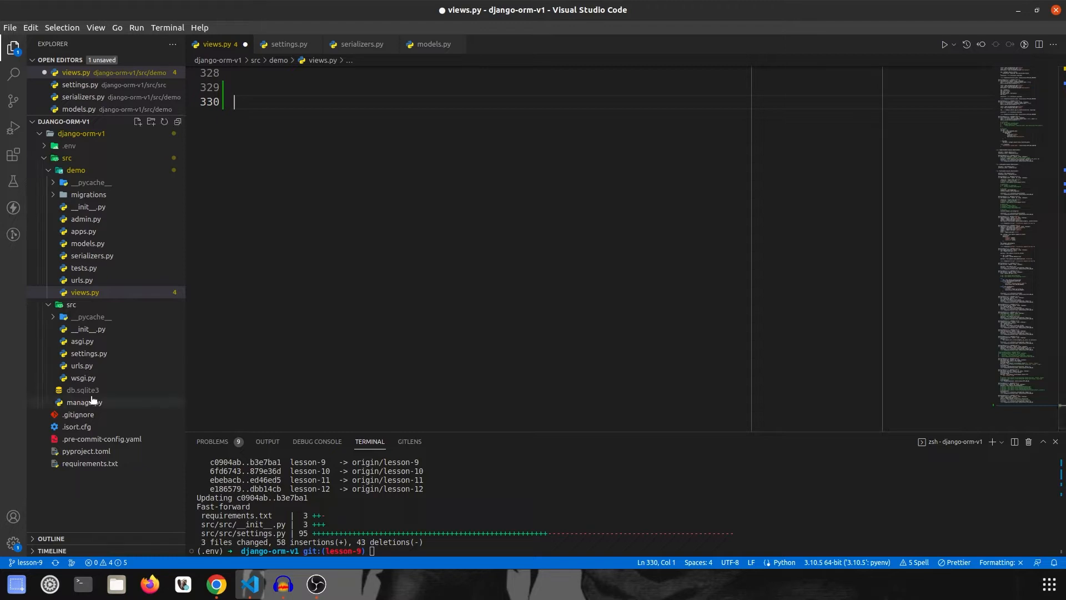
mouse_move(404, 299)
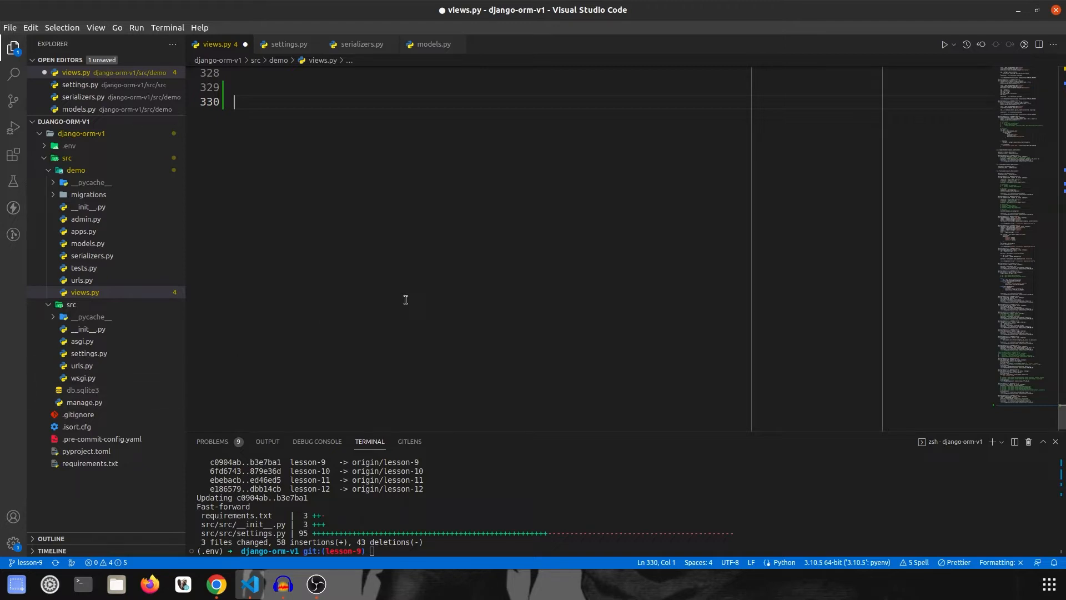
mouse_move(318, 147)
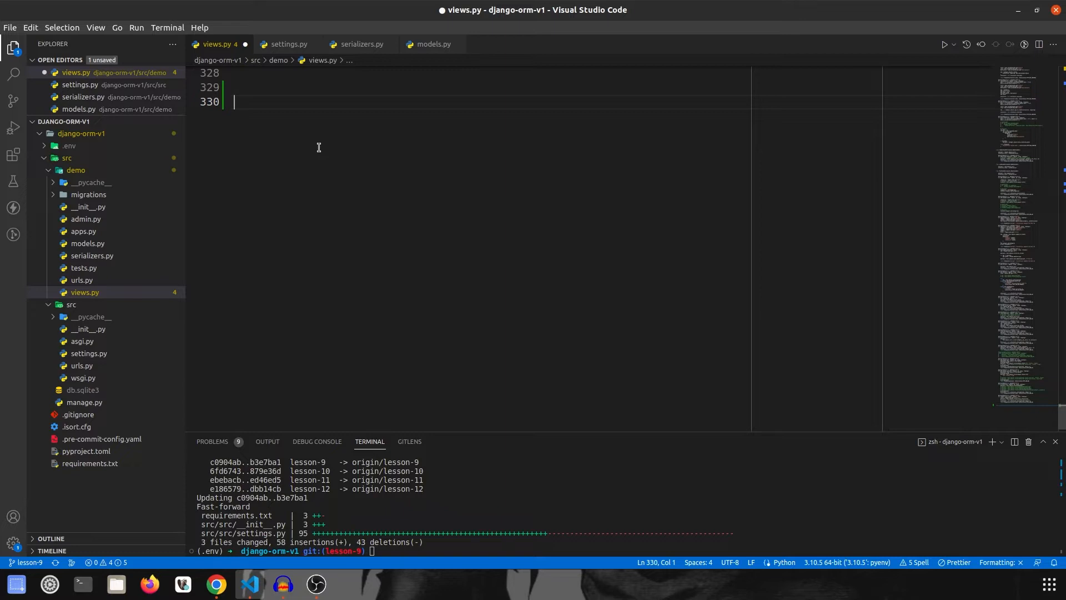
Step: Write the def lookup_filter_2(self, request, *args, **kwargs) method signature in views.py
text(def)
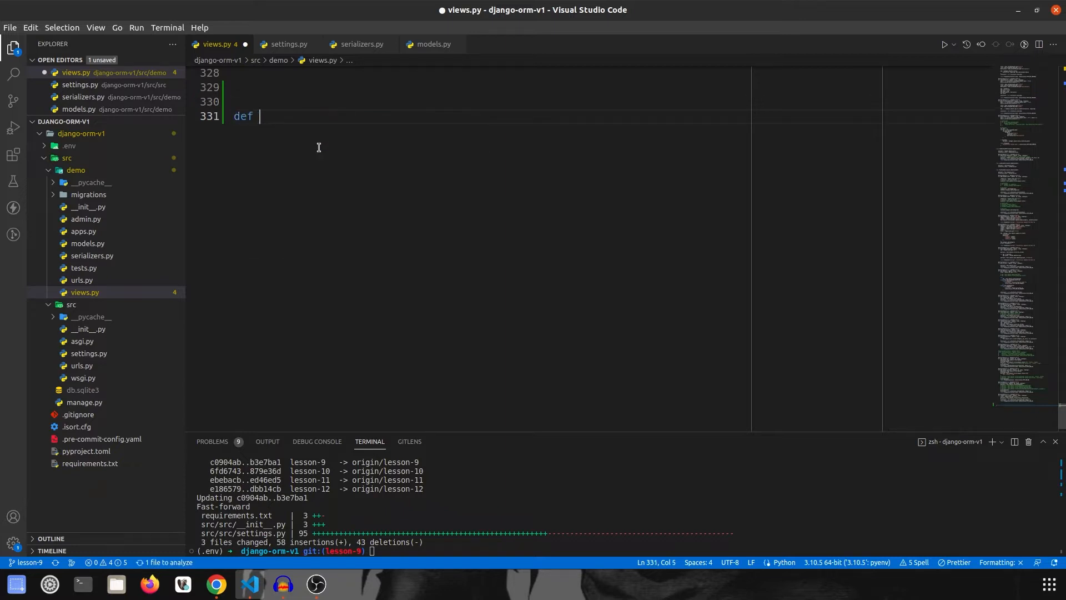
text(look)
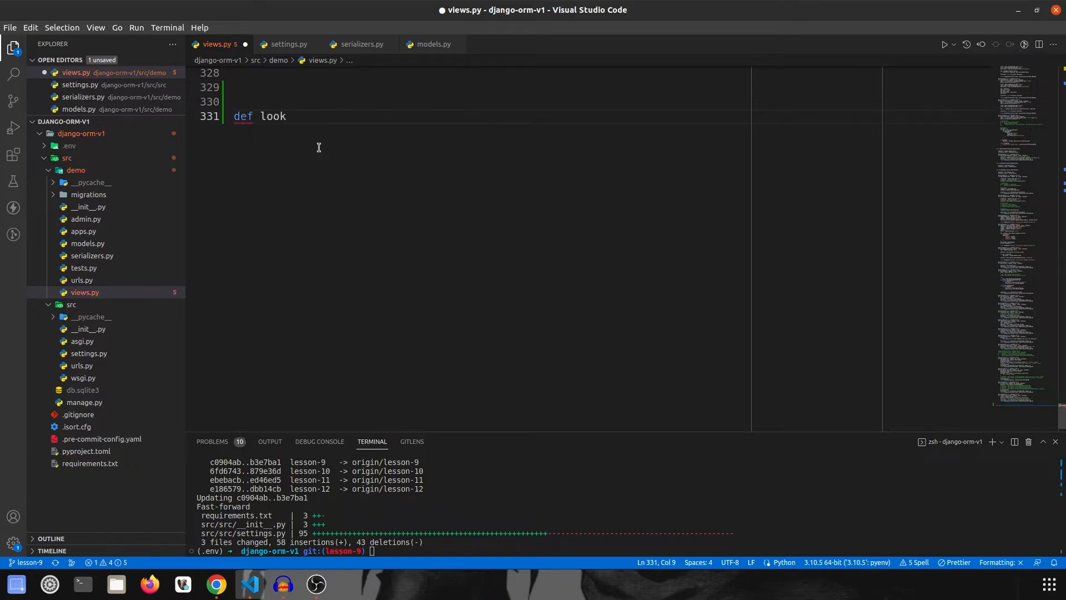
text(up_fi)
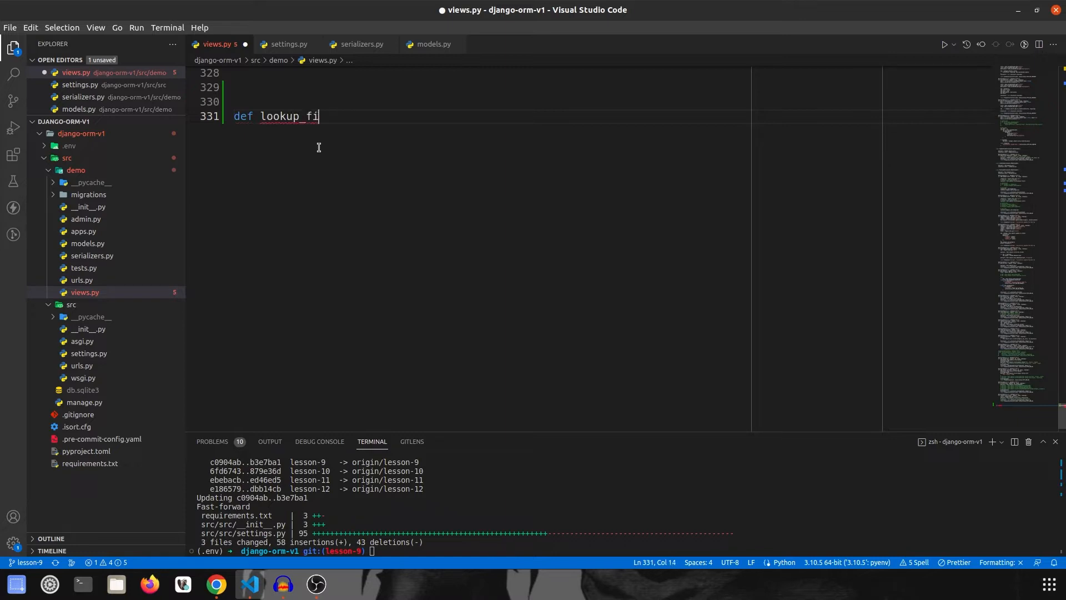
text(lter_2(ss)
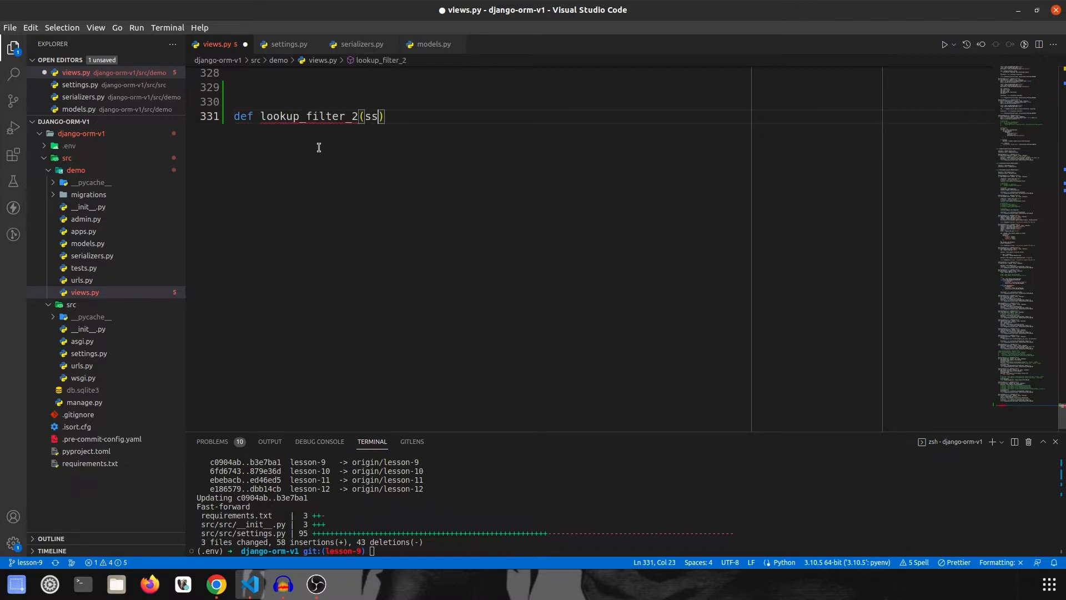
text(self,)
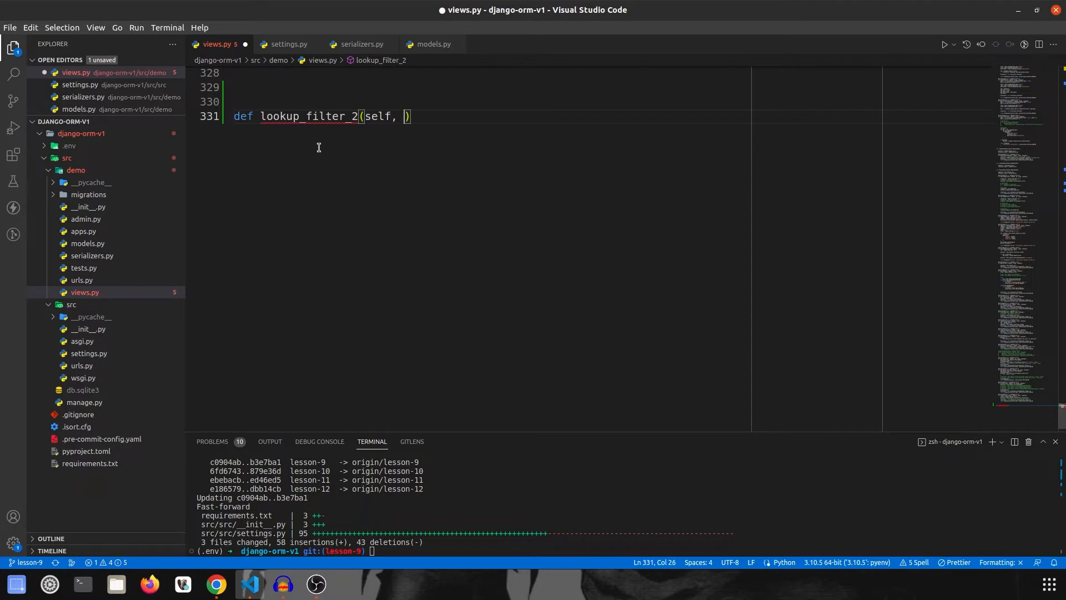
text(request,)
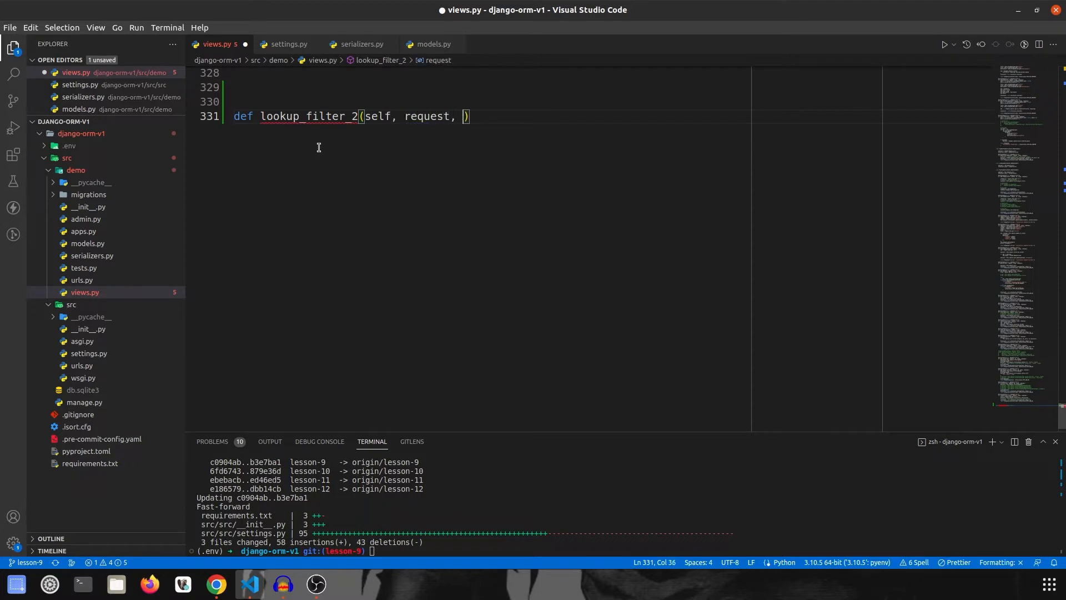
text(*args, *kwargs)
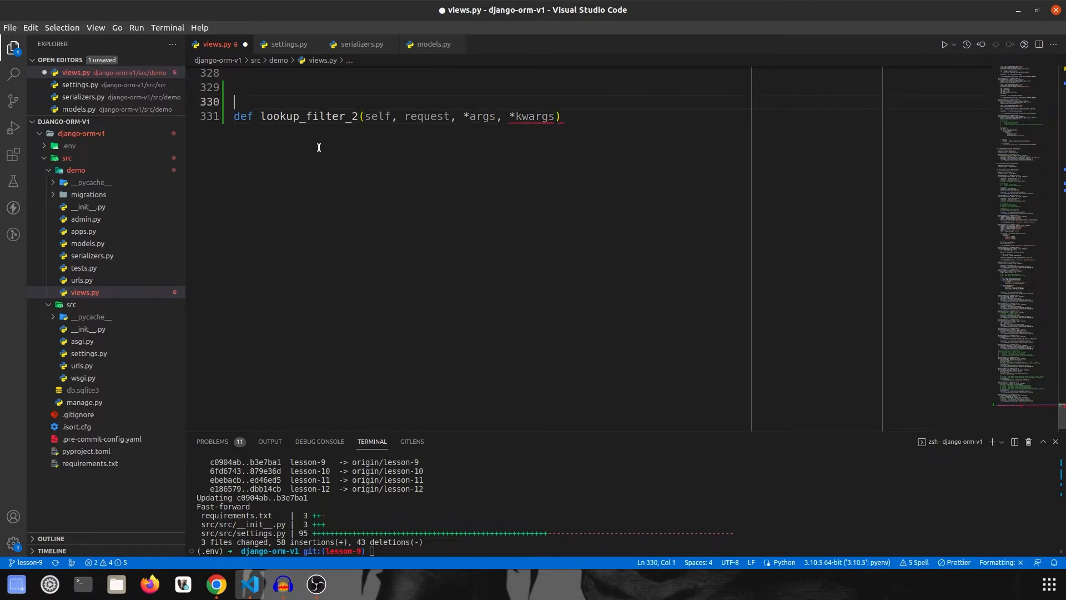
text(@action(d)
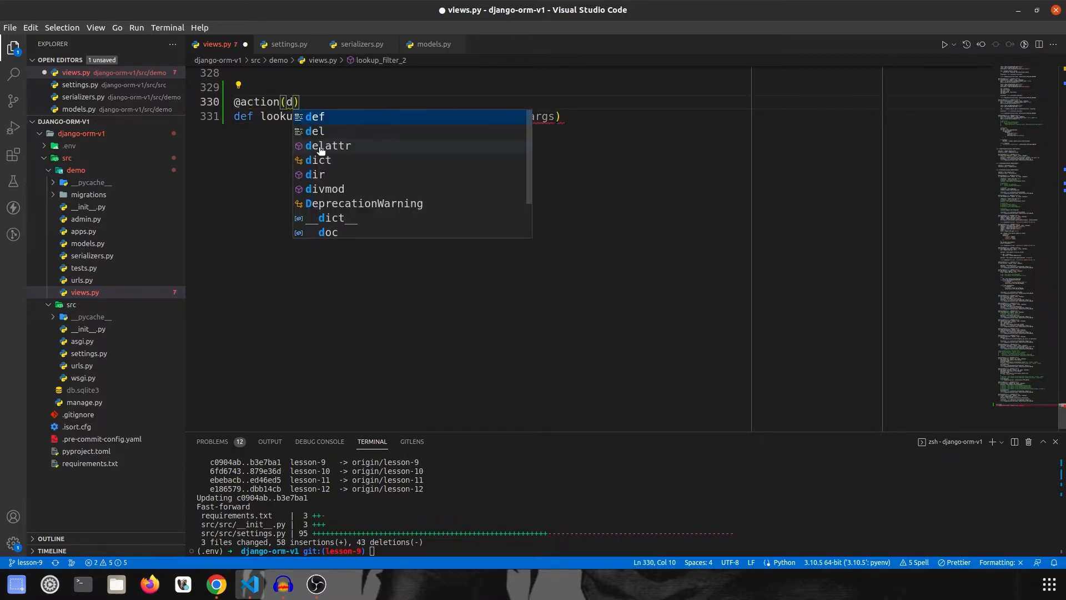
text(etail=)
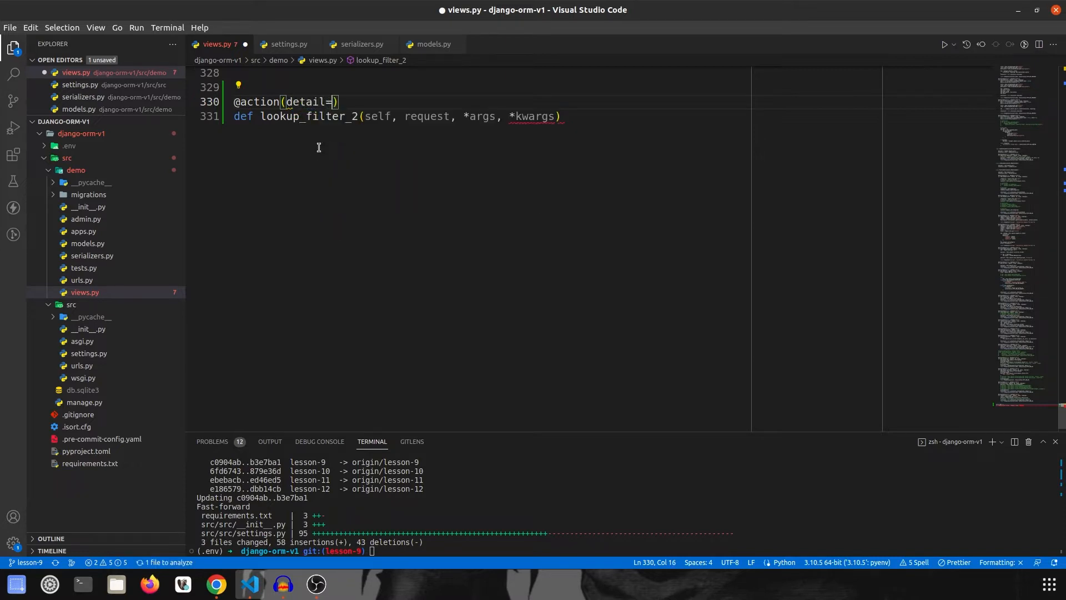
text(False, metho)
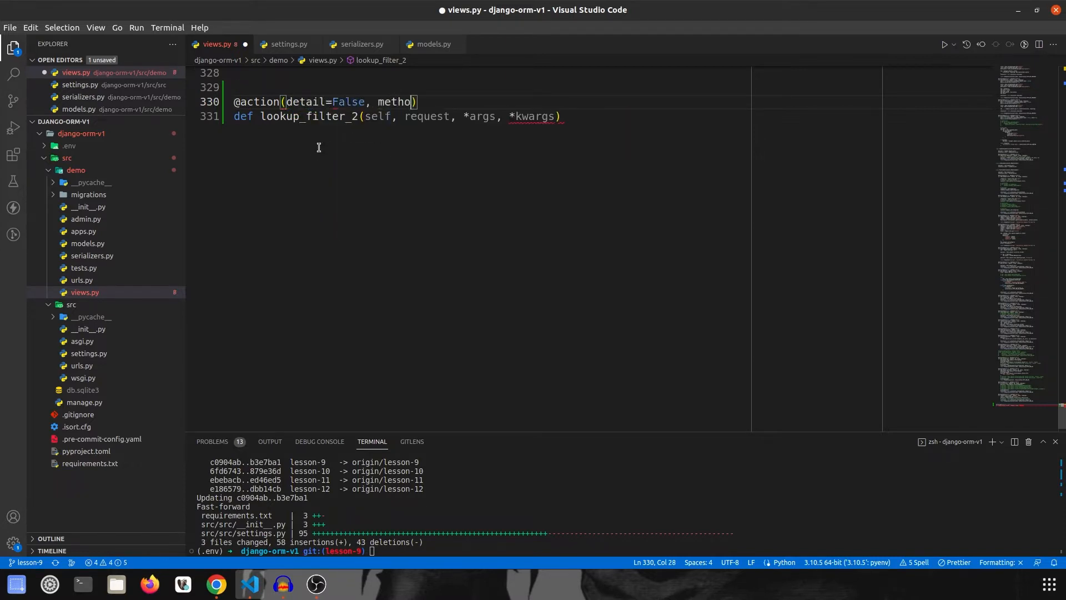
text(ds=)
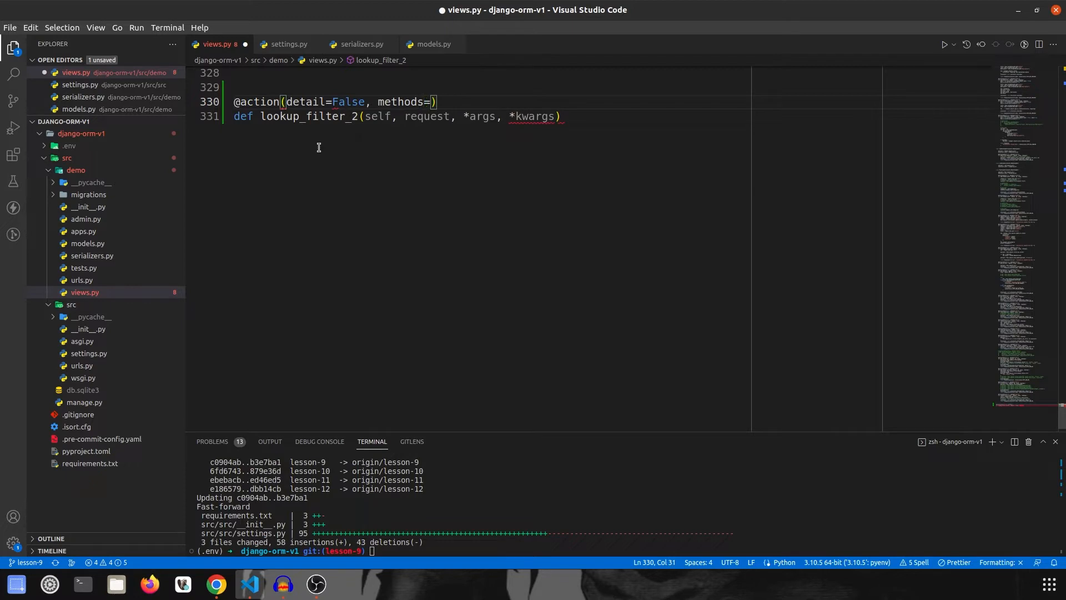
text(["GET"])
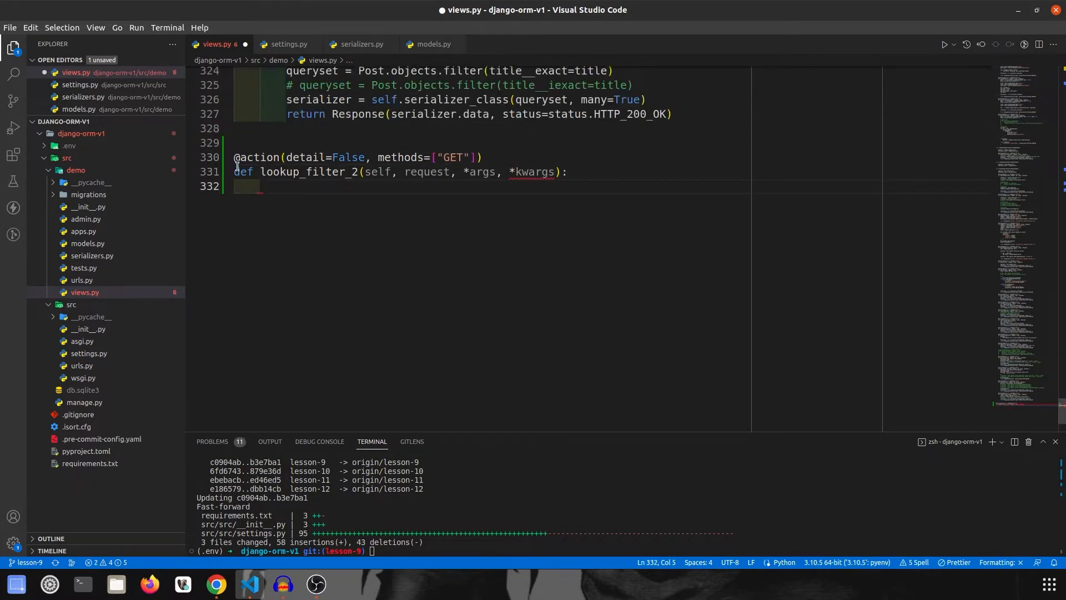
Step: Indent the action into the viewset and add title = request.GET.get("title")
key(Tab)
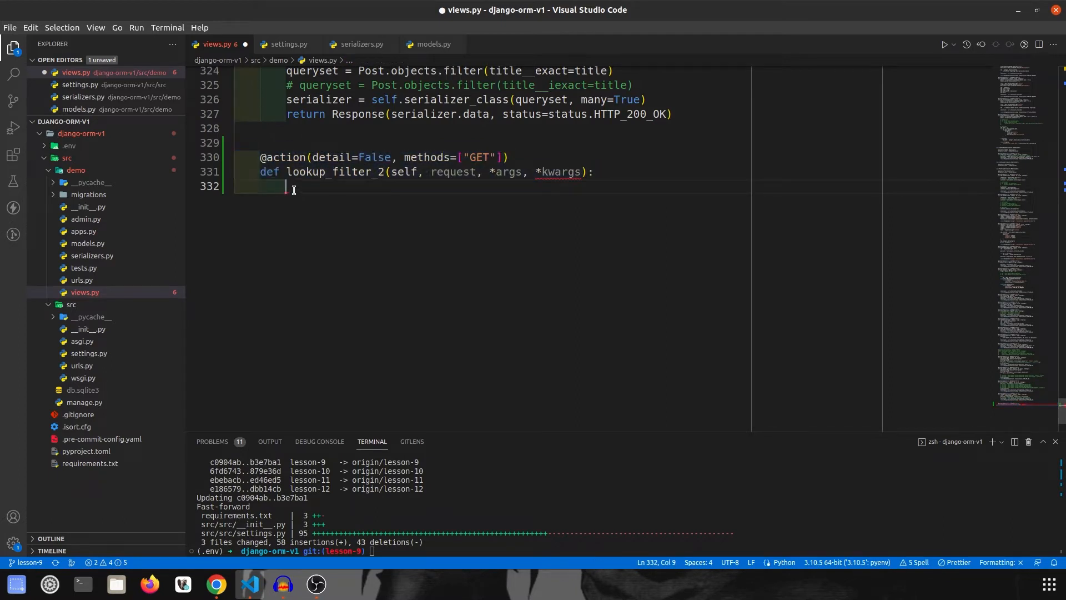
mouse_move(369, 215)
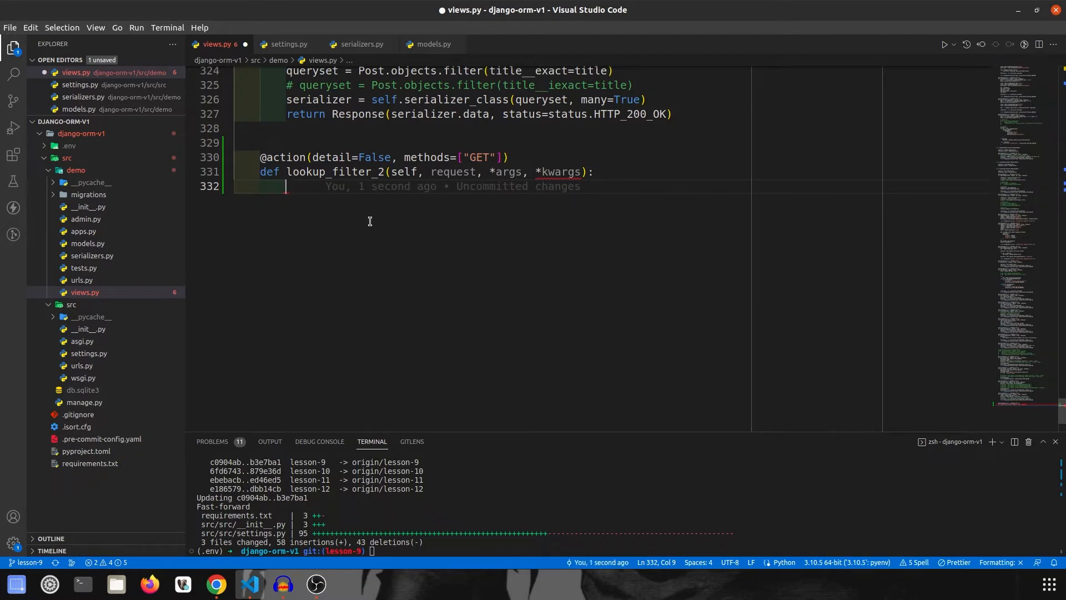
scroll(down, 3)
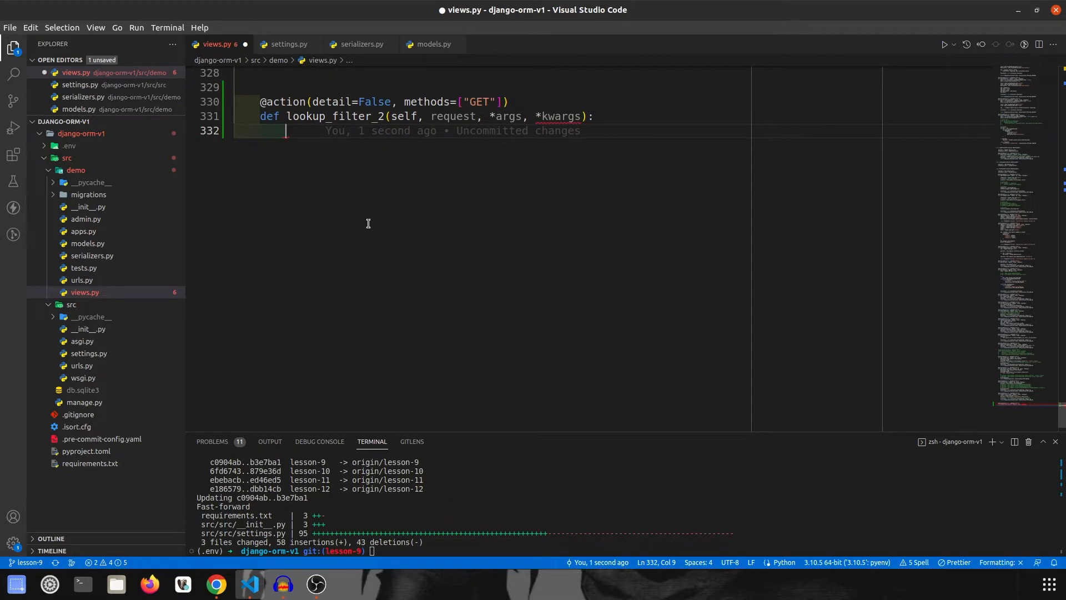
text(title =)
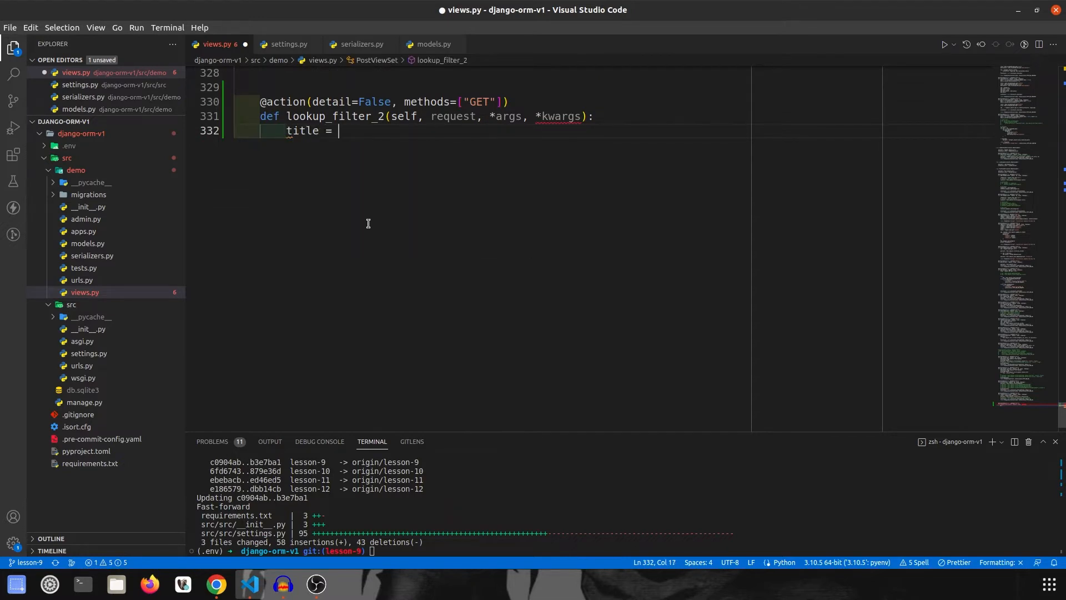
text(reques)
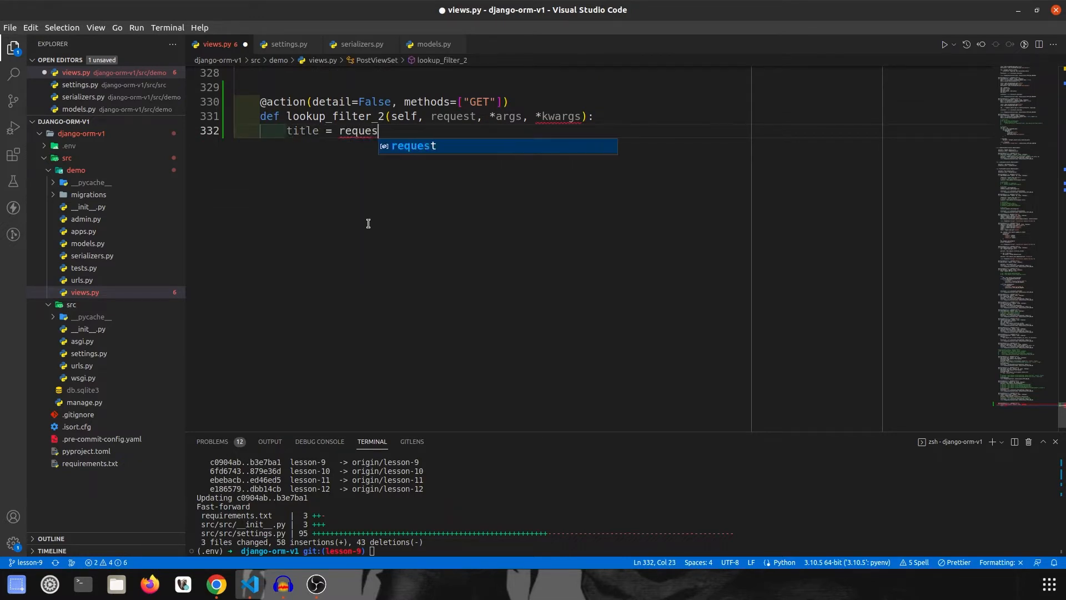
text(.GET.get)
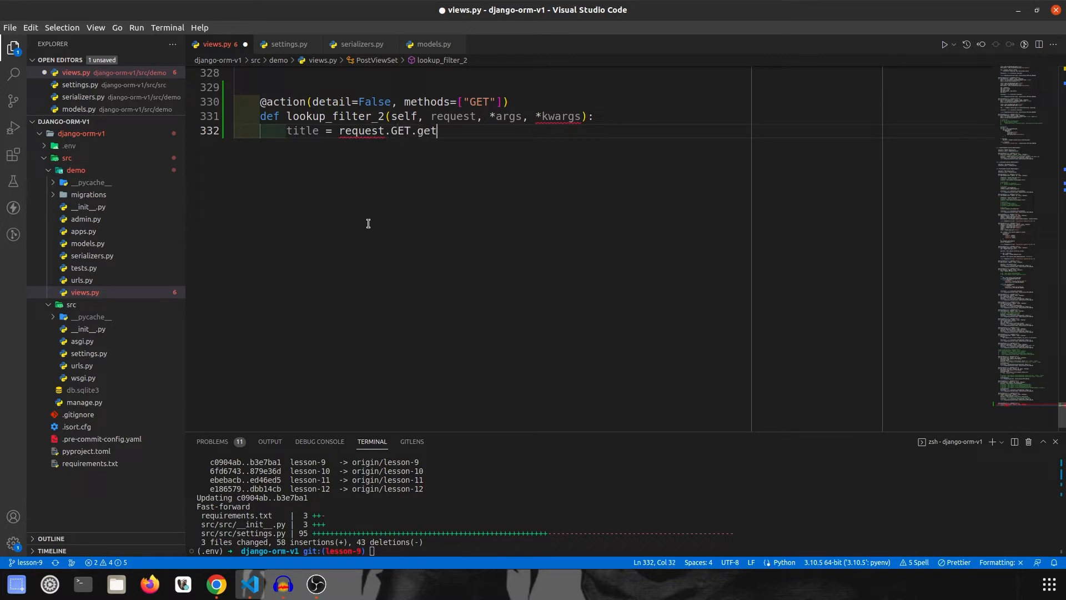
text(("title"))
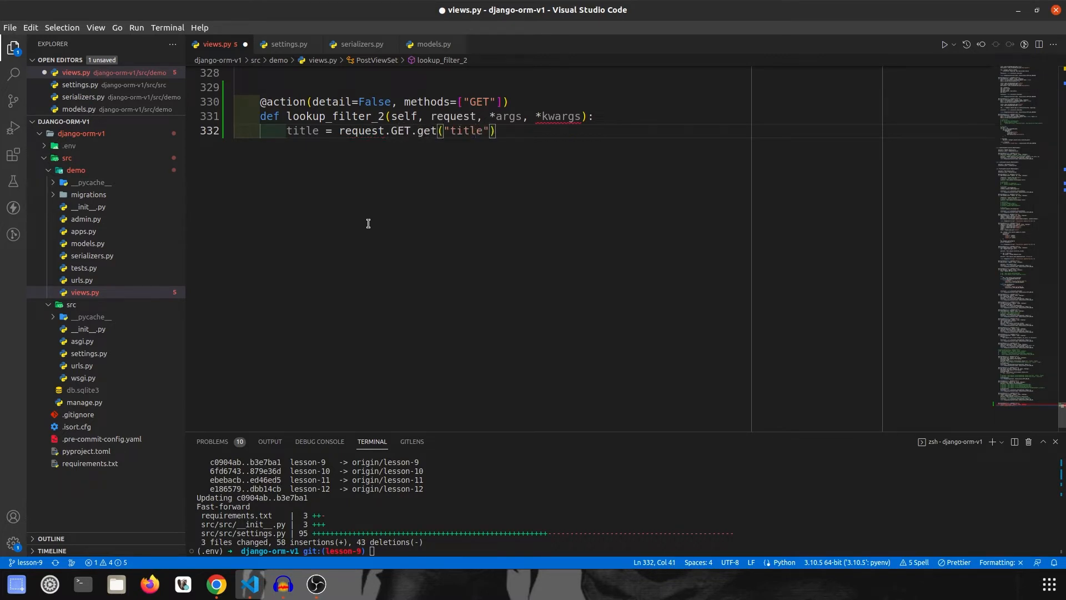
Step: Add queryset = Post.objects.filter(title__contains=title) below the title lookup
key(Enter)
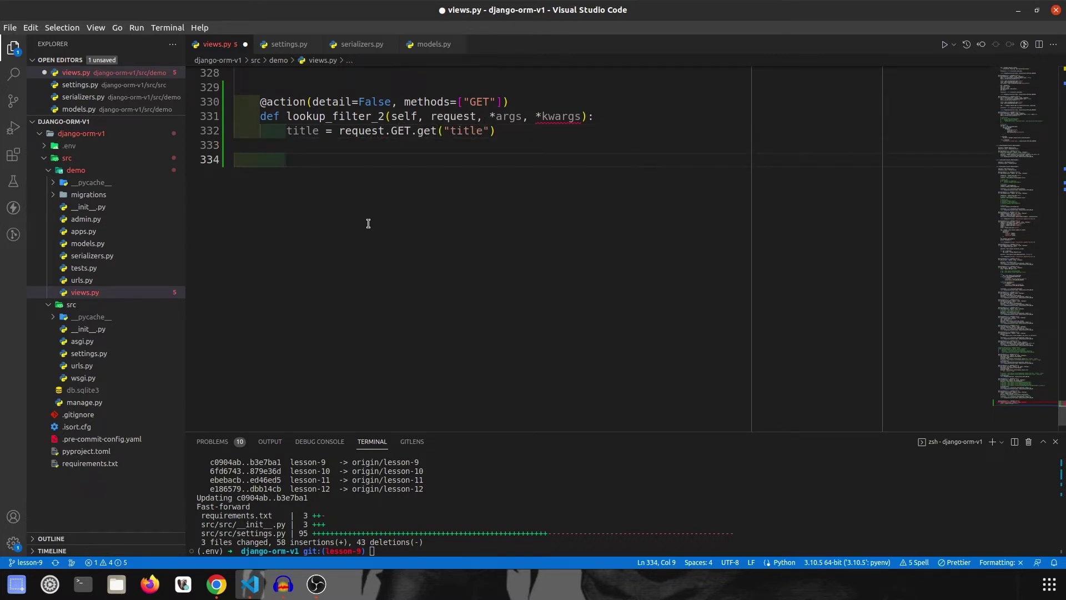
text(Post.)
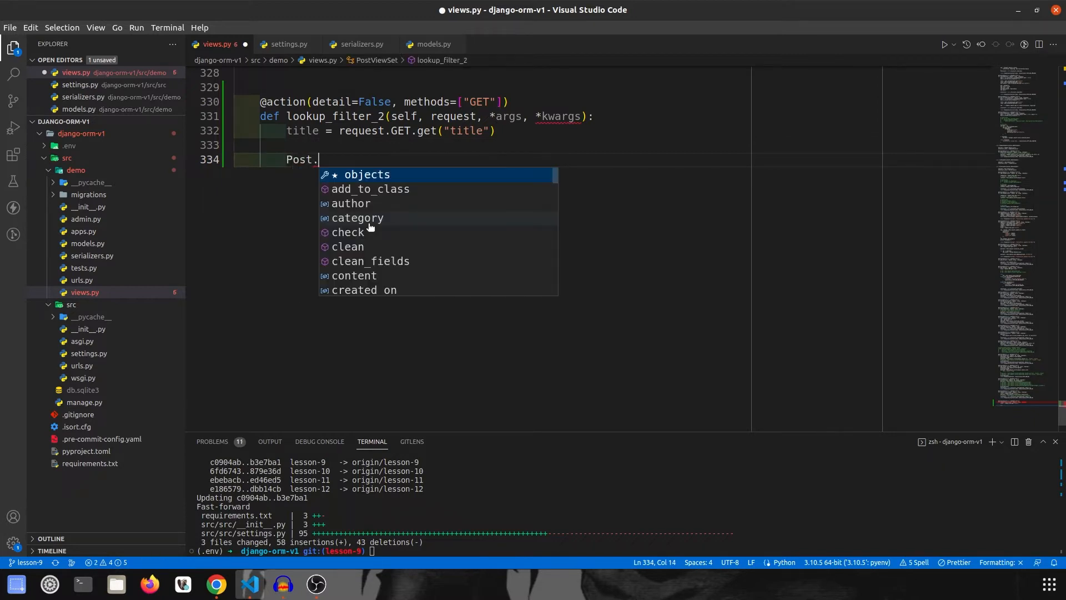
text(objects.filter()
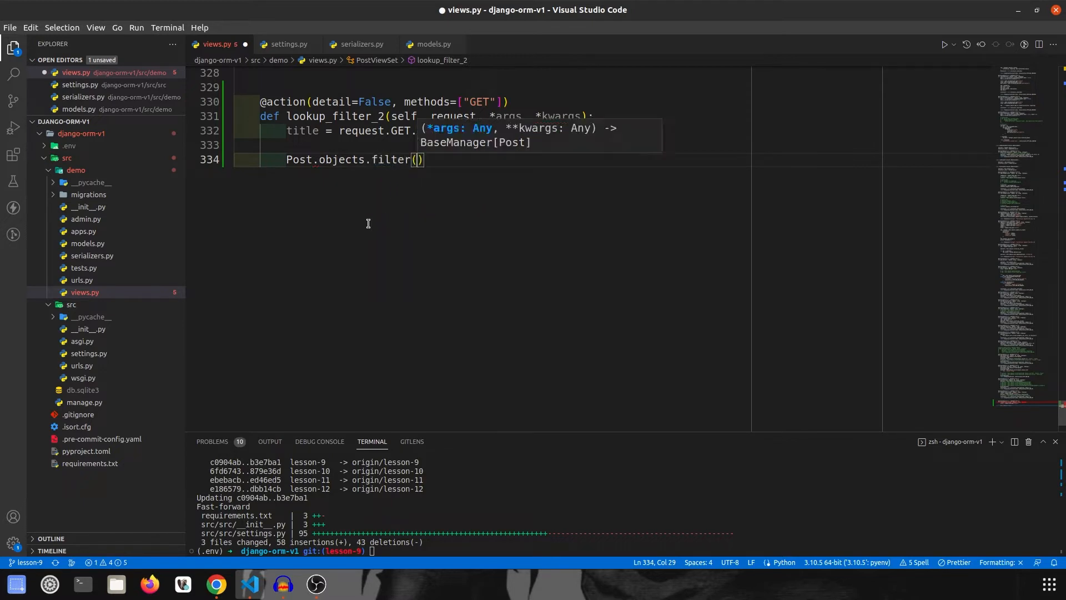
text(title__)
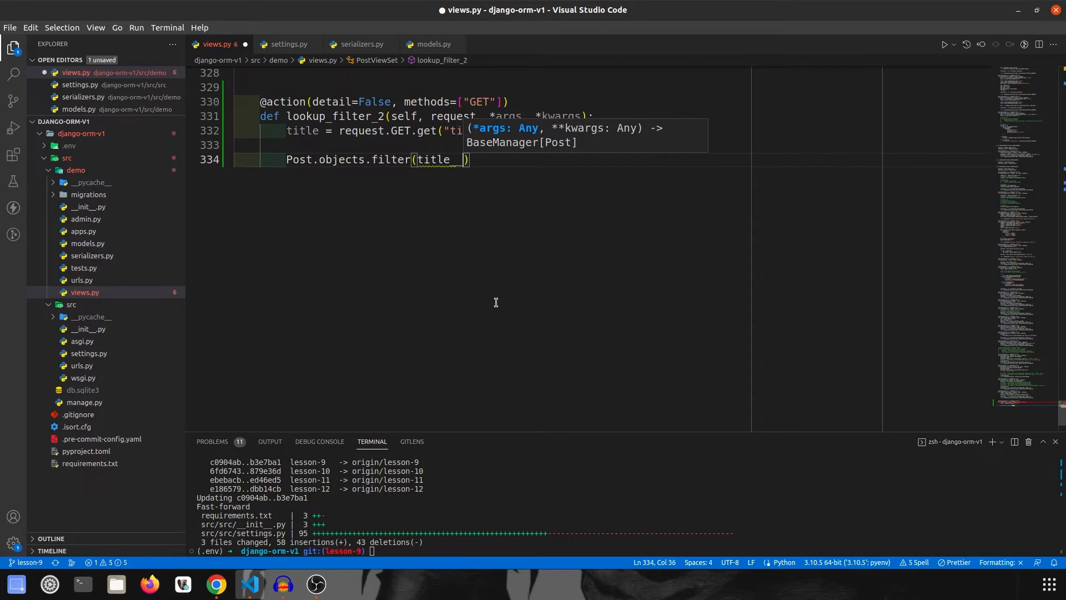
text(co)
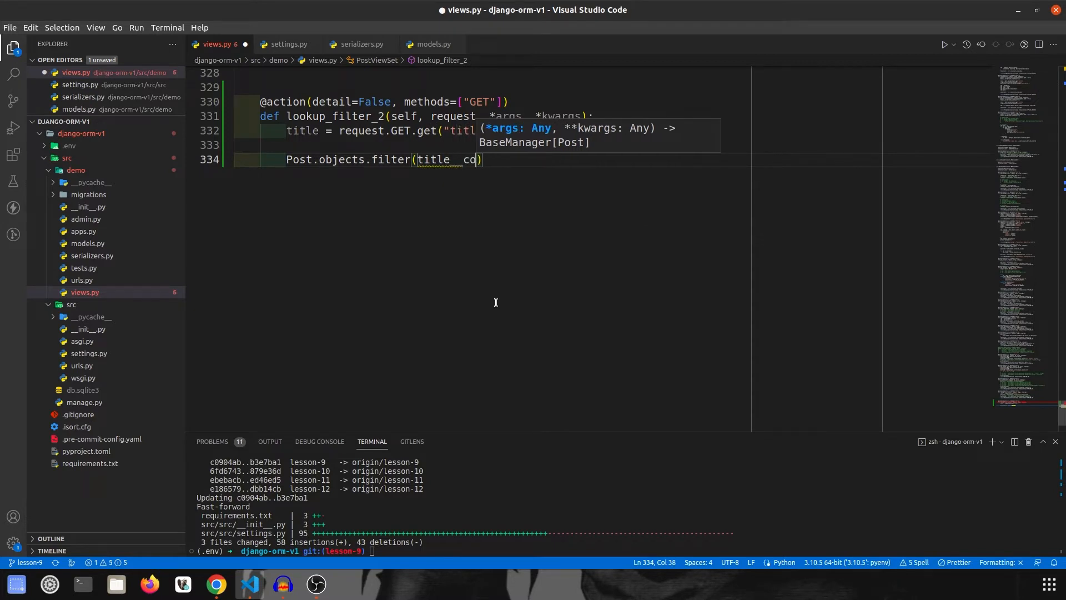
text(ntains=title)
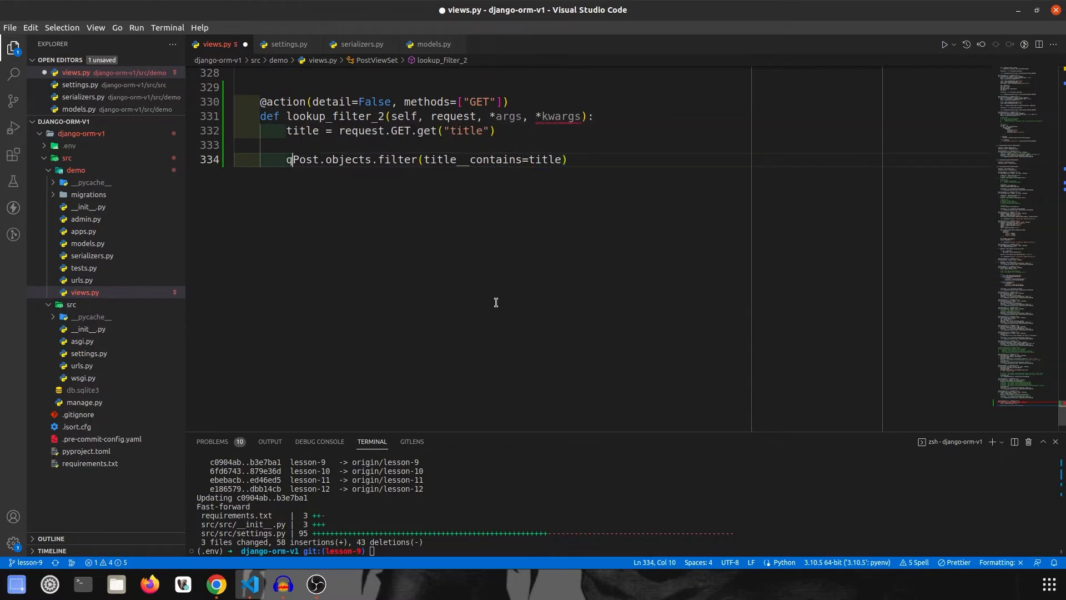
text(ueryset =)
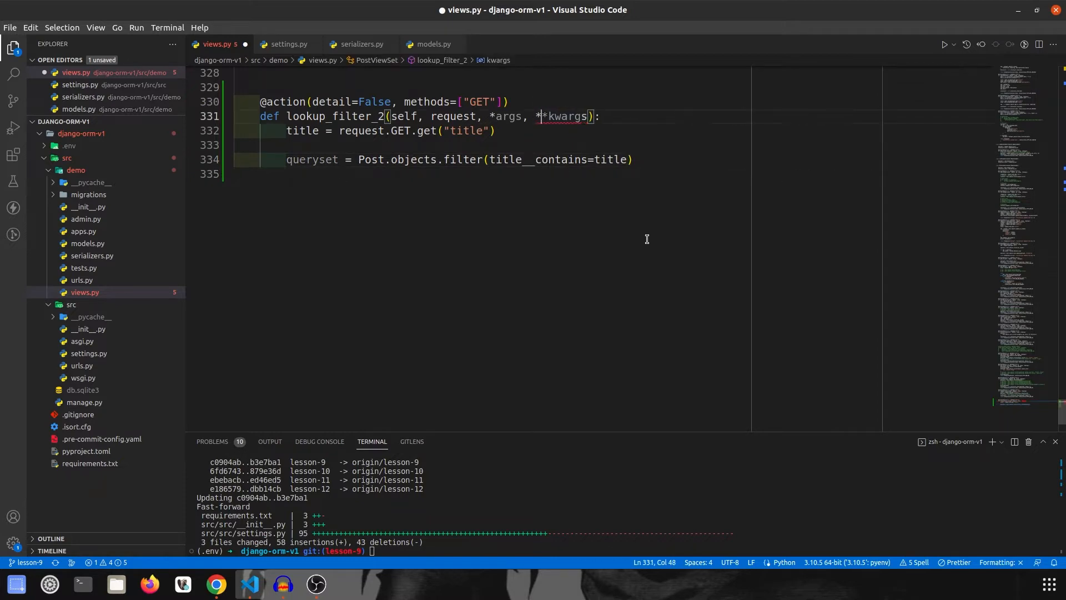
Step: Add serializer = self.serializer_class(queryset, many=True) below the queryset line
click(352, 193)
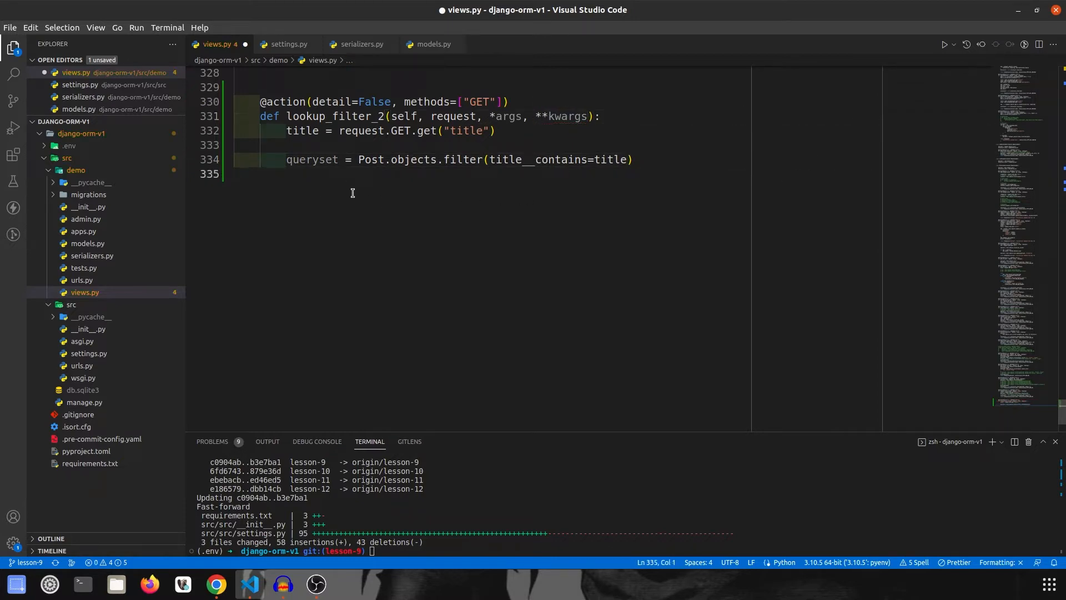
key(enter)
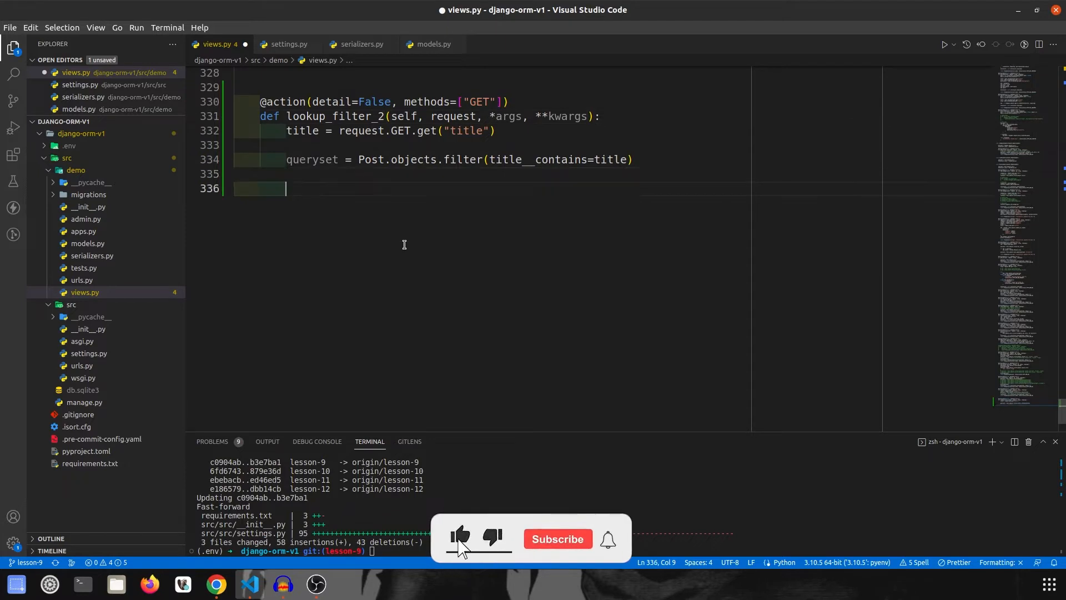
text(serializer =)
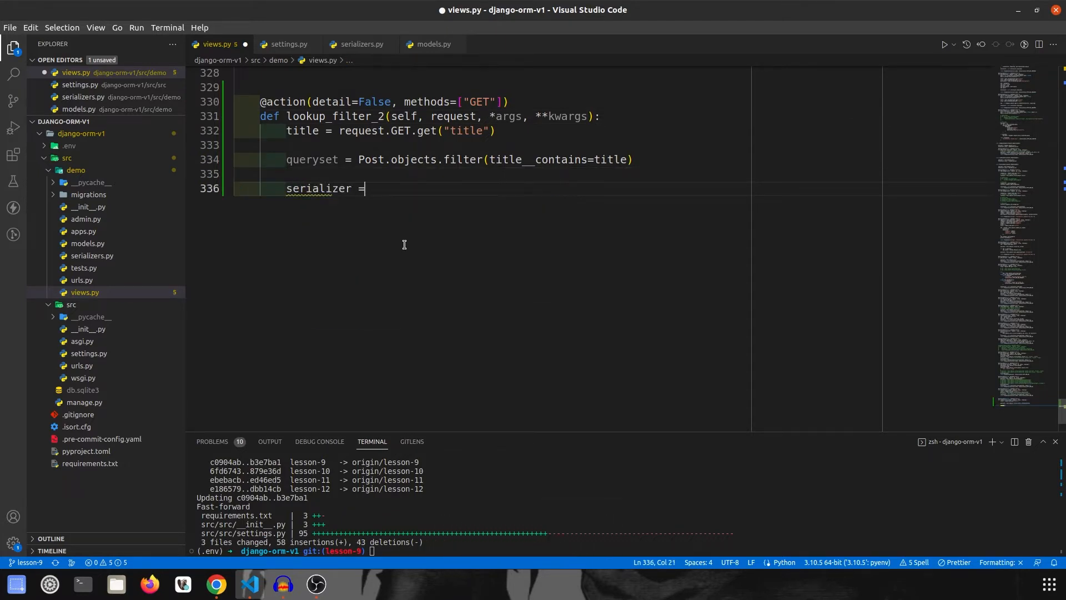
text(self.serializer_class()
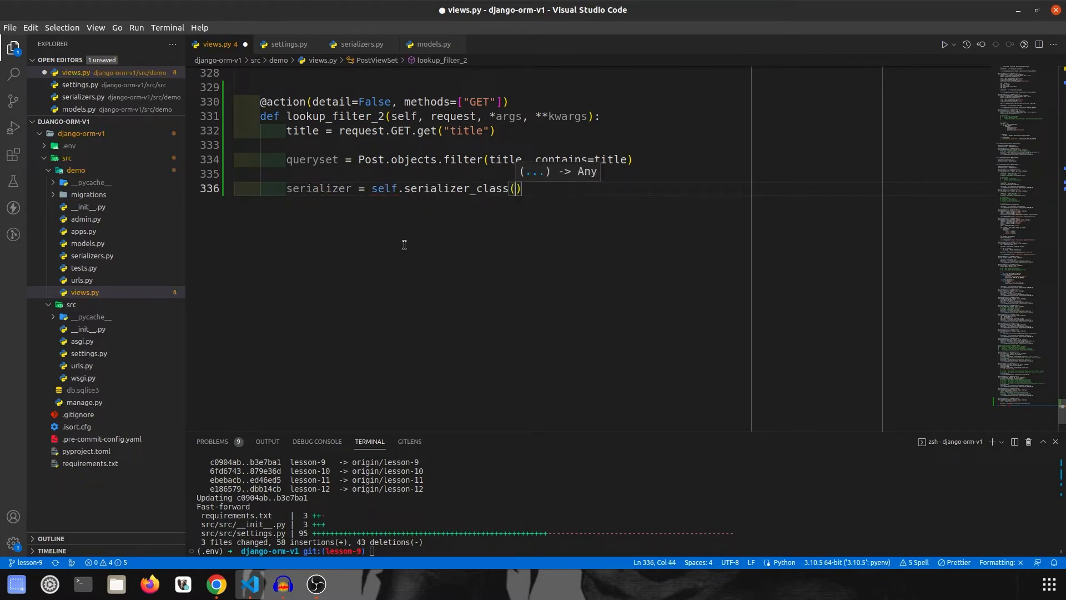
text(queryset,)
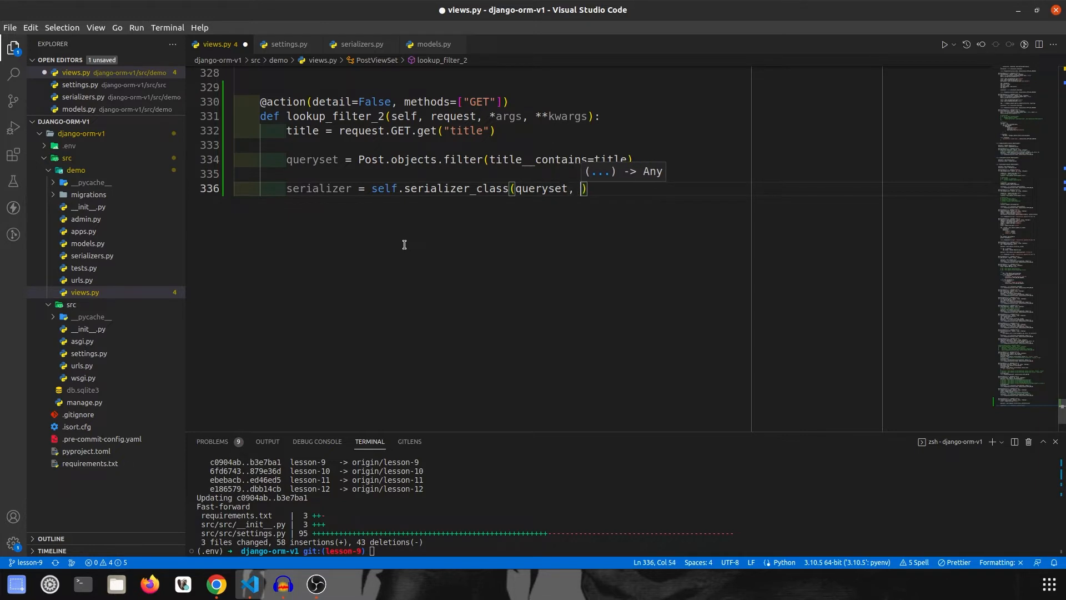
text(many=)
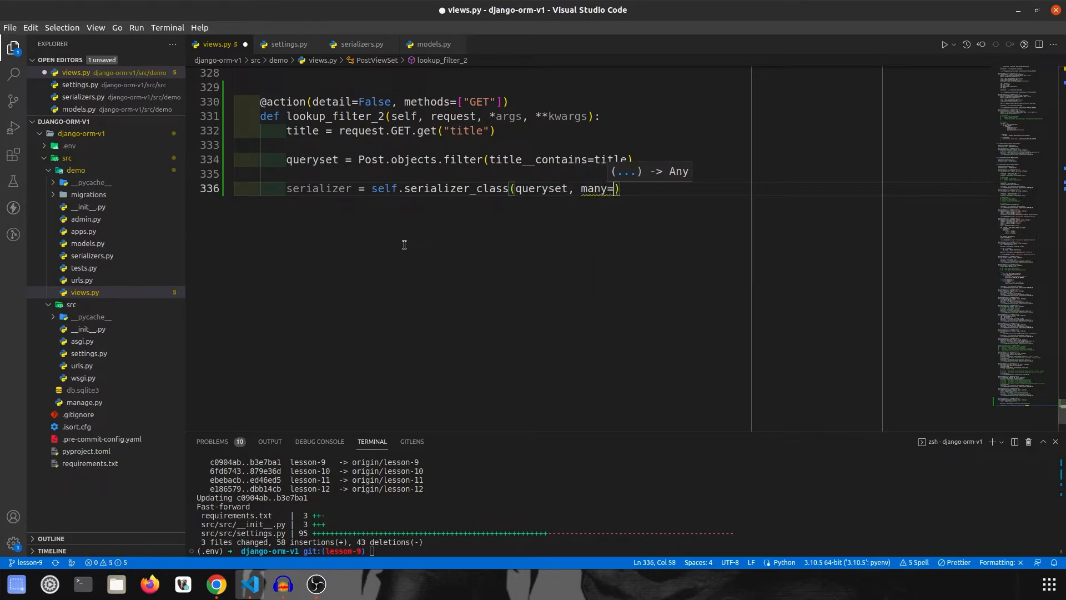
text(Tr)
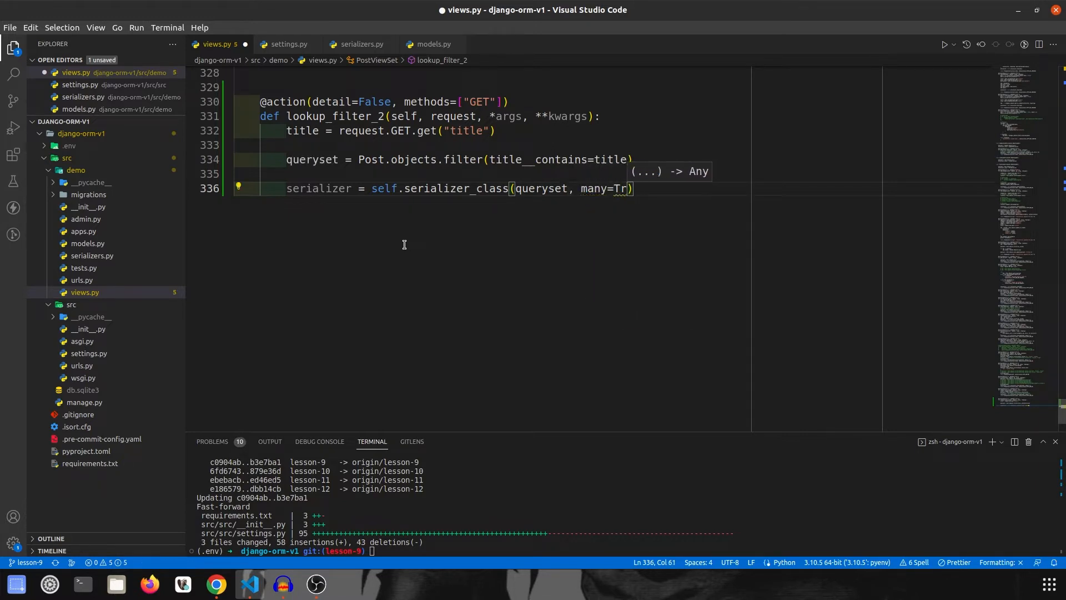
text(ue)
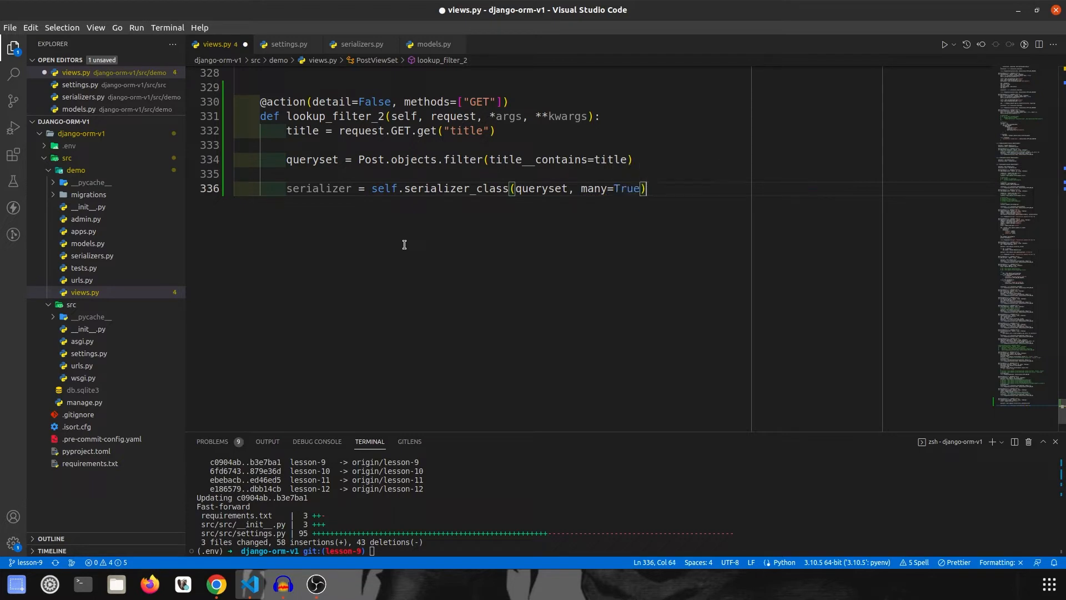
Step: Return Response(serializer.data, status=status.HTTP_200_OK) from lookup_filter_2
text(return Response)
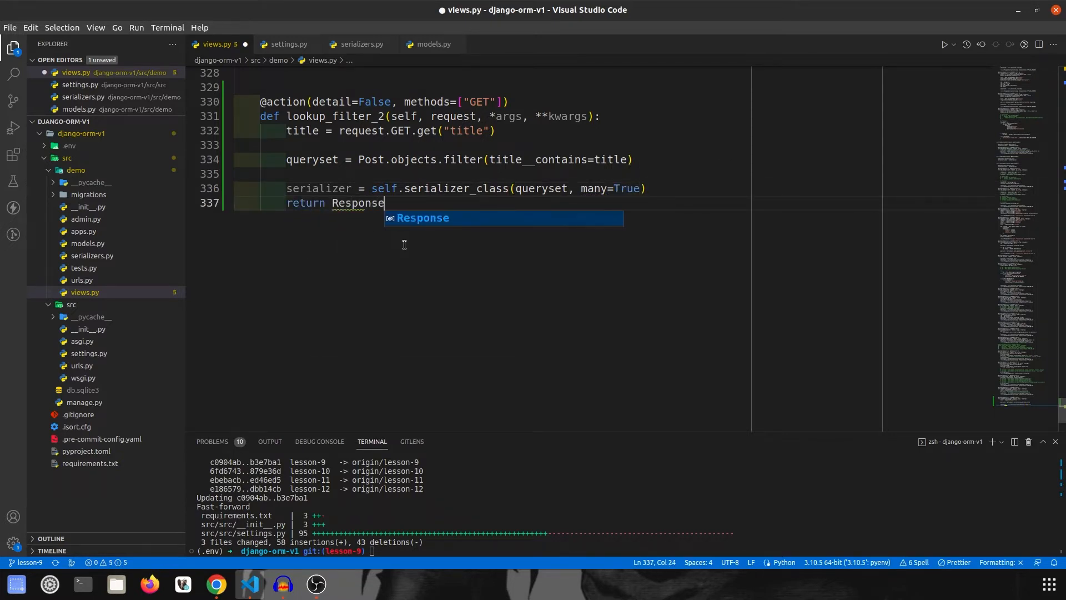
text((serializer.data,)
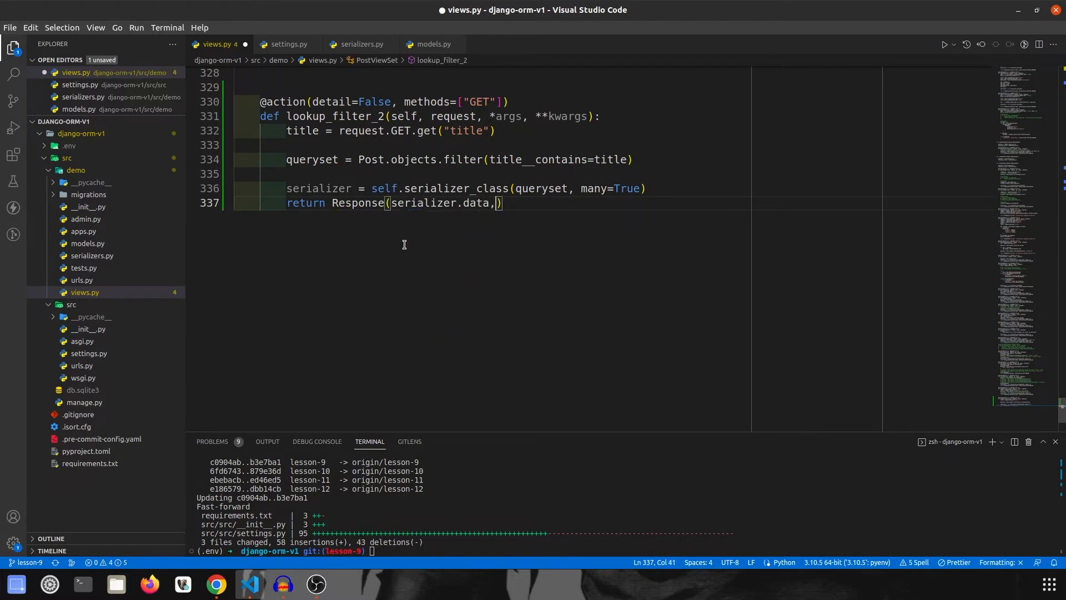
text(status=)
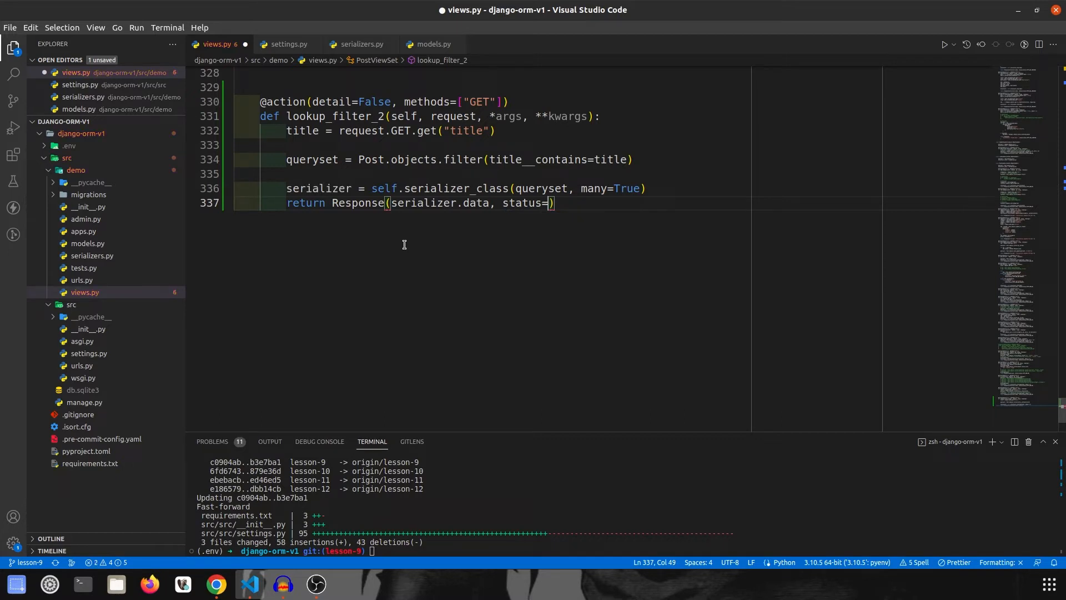
text(status.)
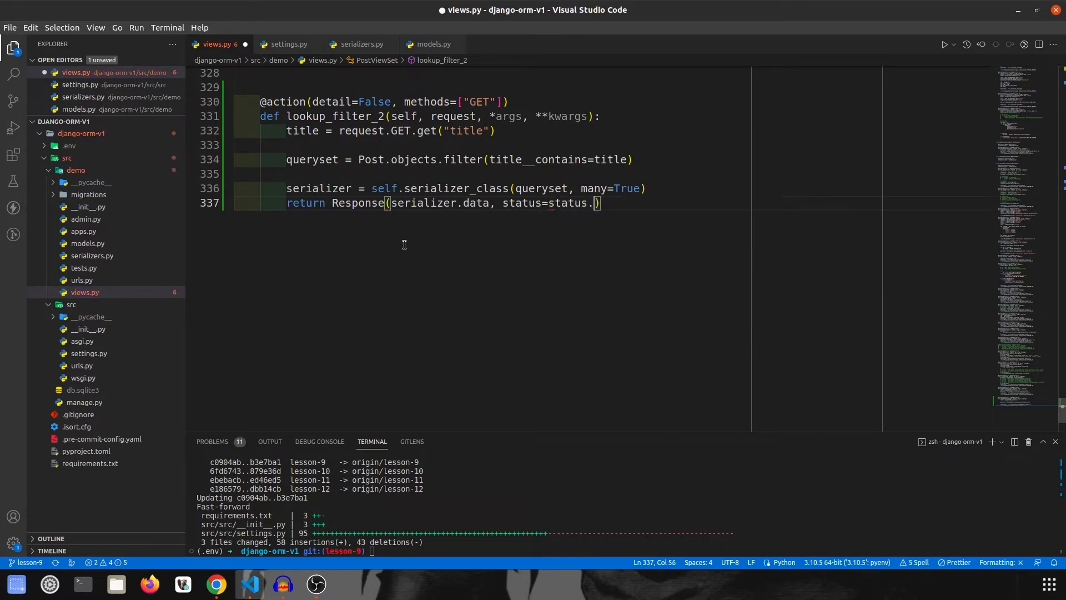
text(HTTP_)
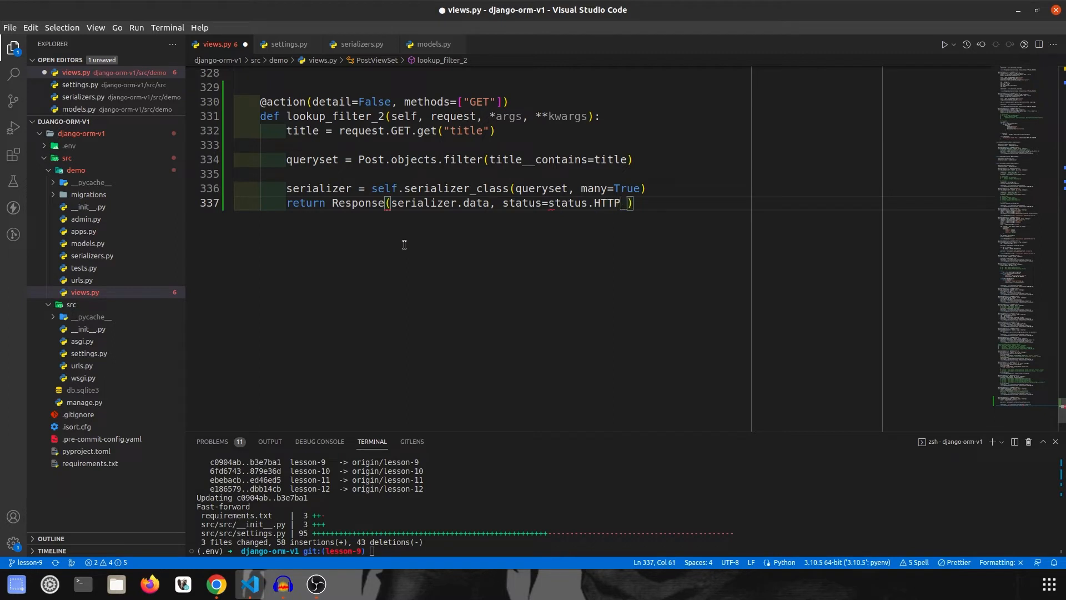
text(200_OK)
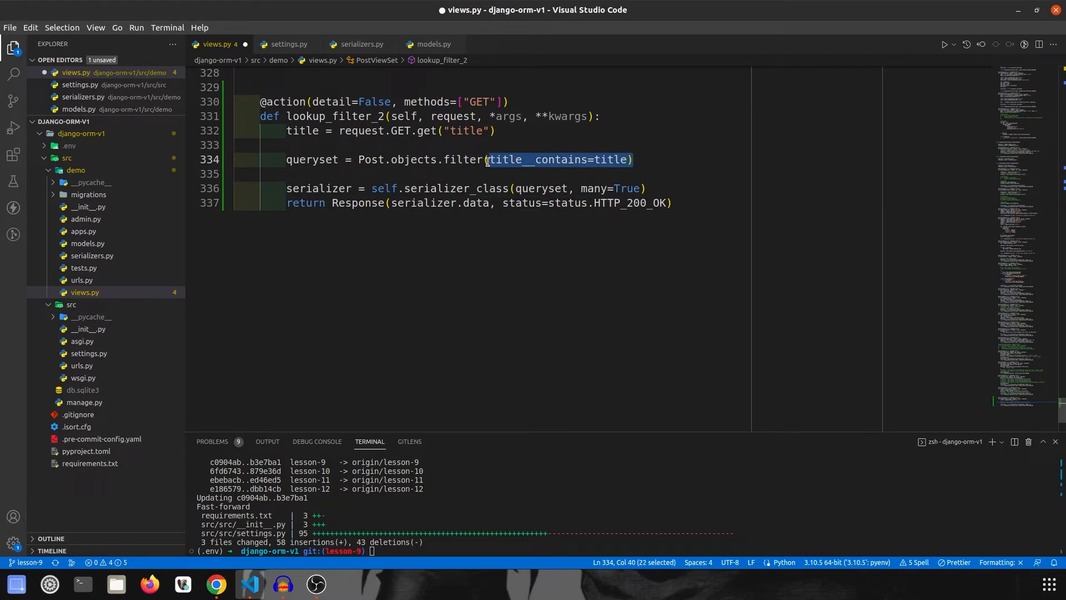
Step: Append or "POST" to request.GET.get("title") as the default title, then save views.py
click(631, 159)
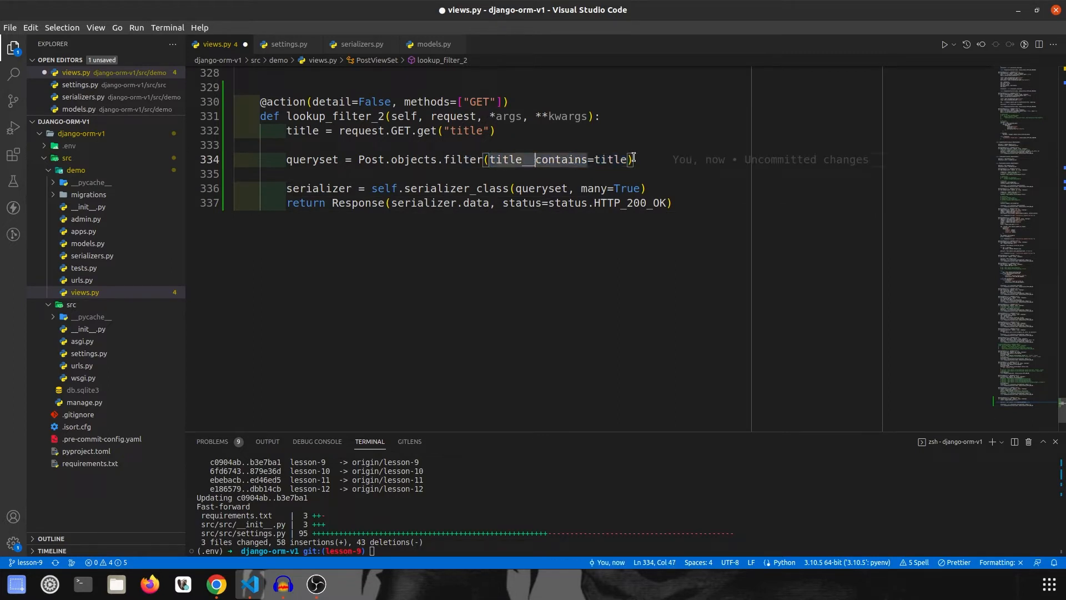
double_click(611, 160)
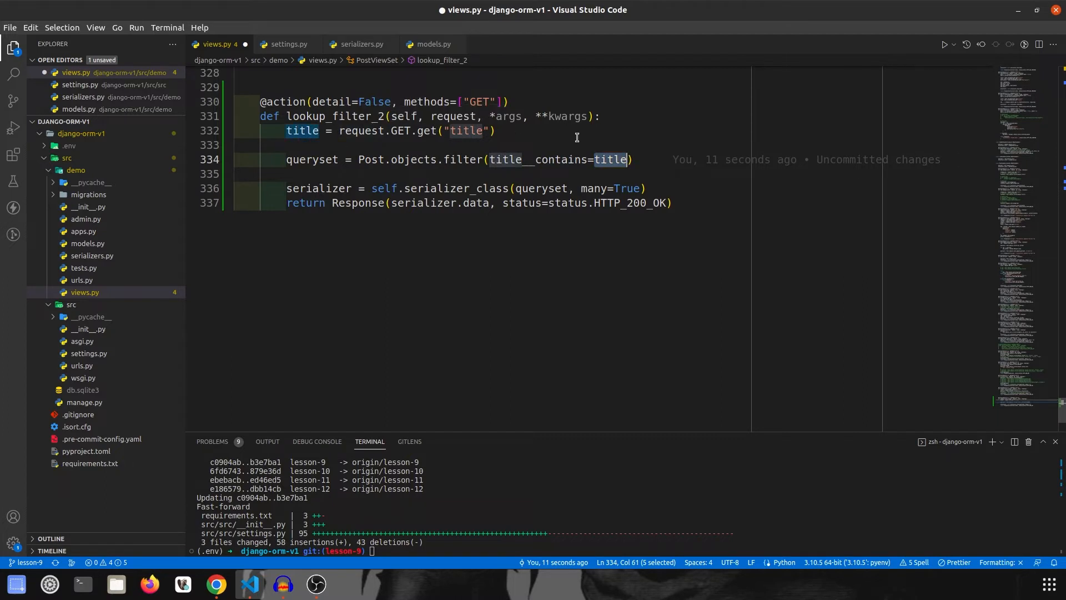
mouse_move(624, 162)
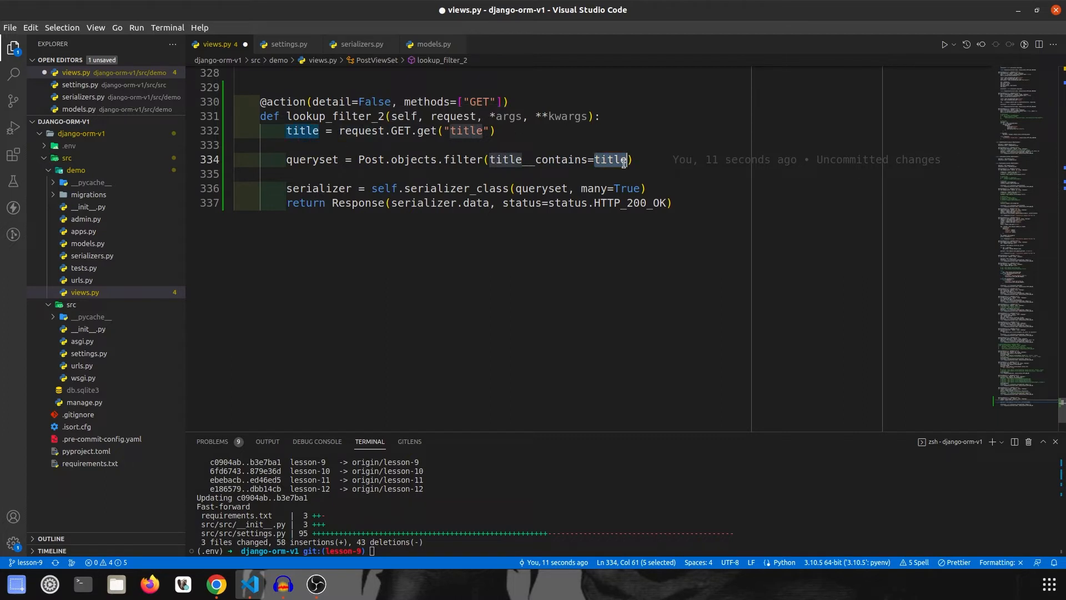
double_click(558, 159)
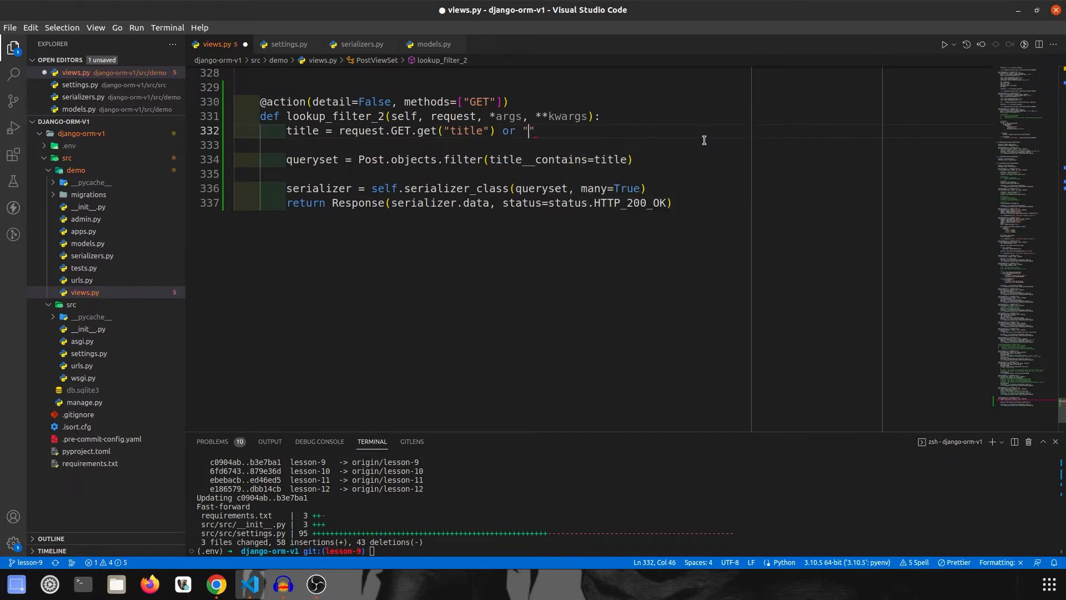
text(POST)
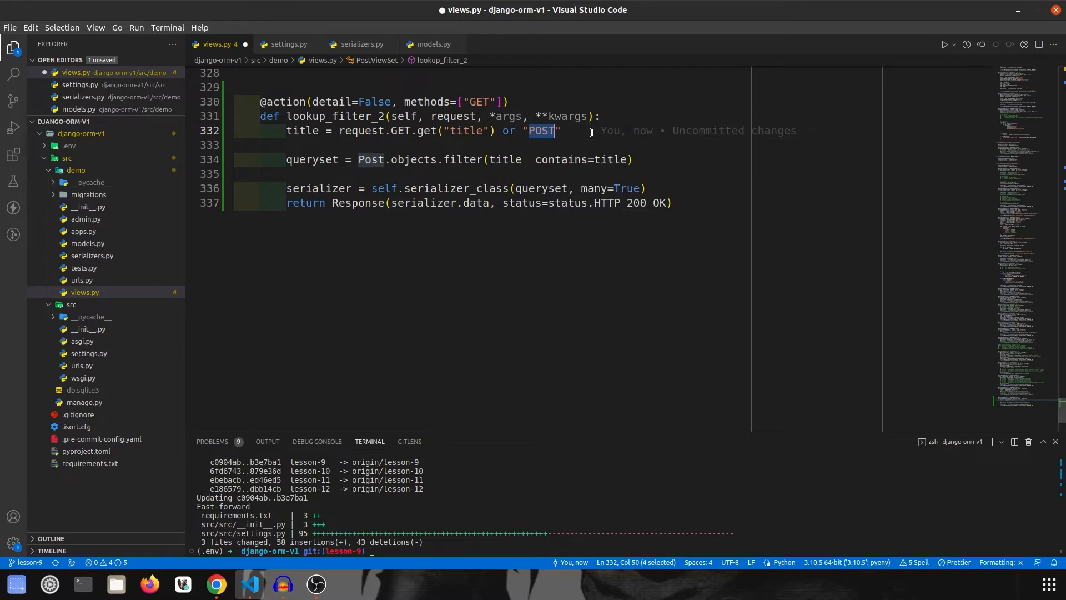
click(590, 130)
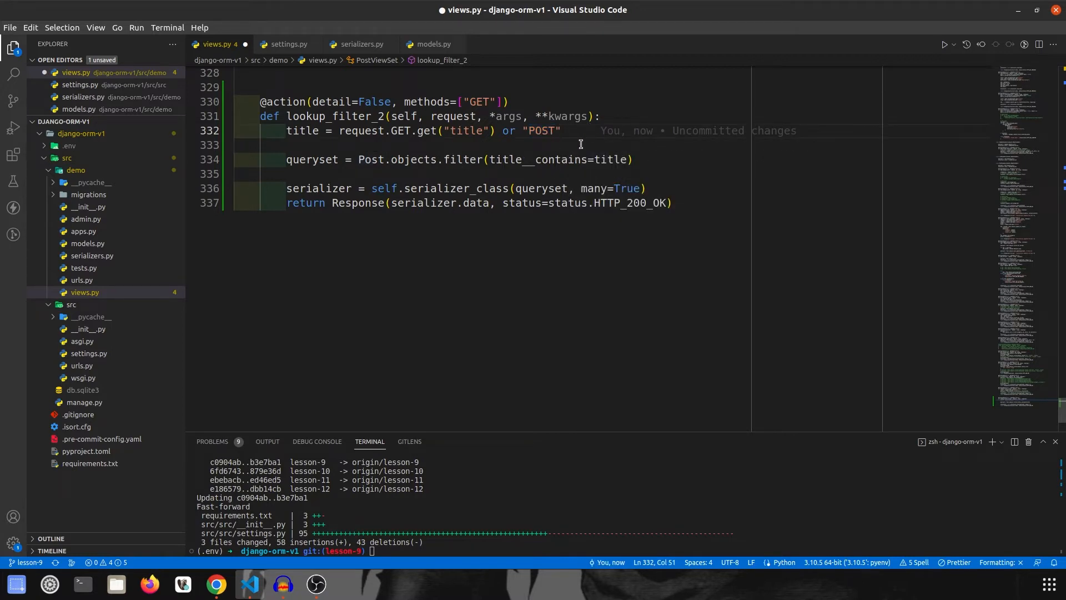
text("")
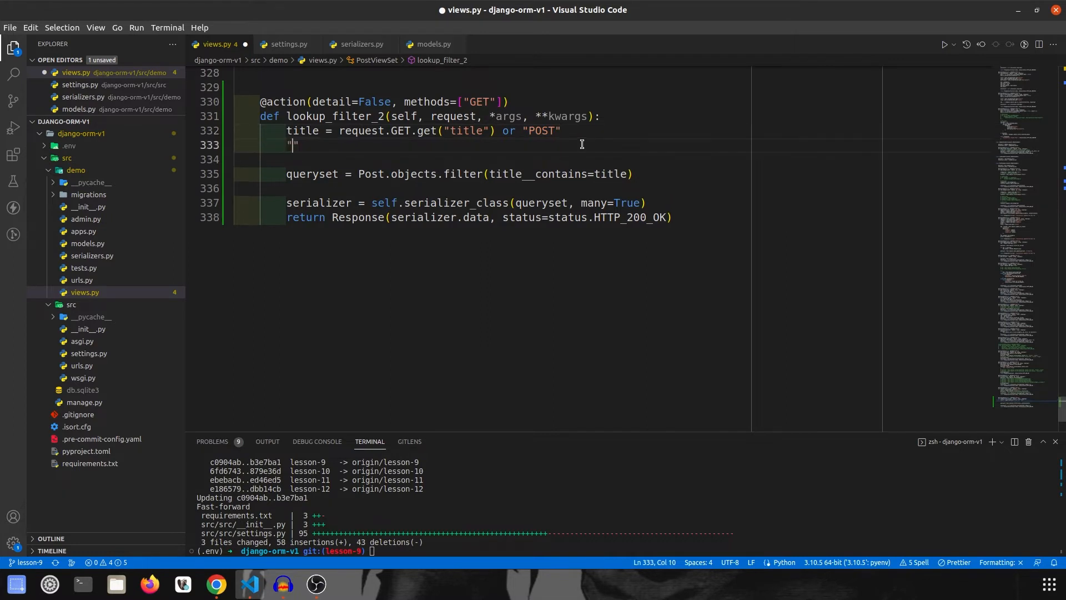
text(pos)
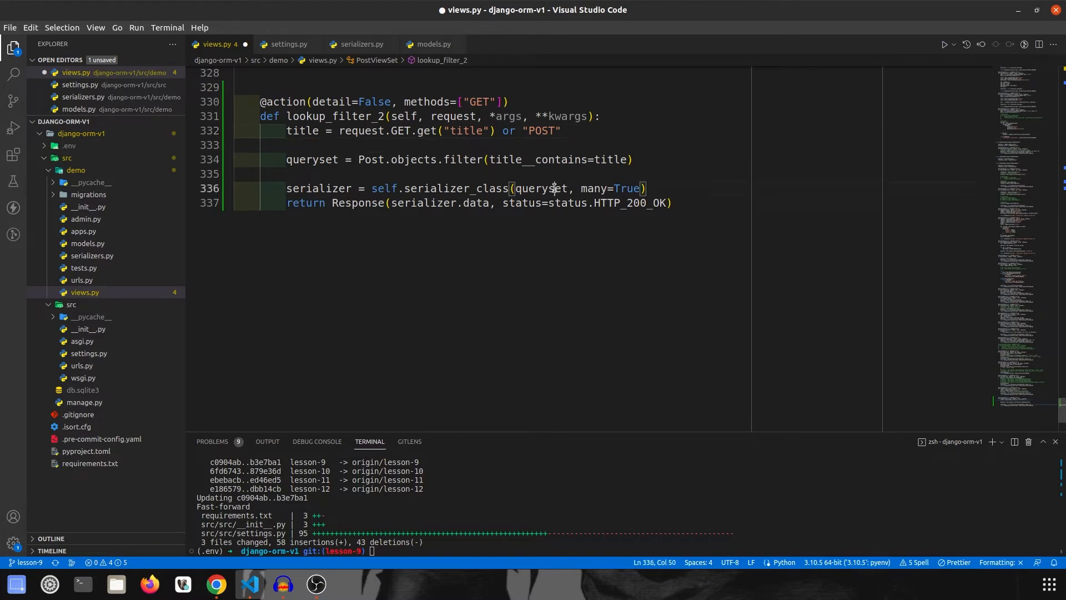
key(ctrl+s)
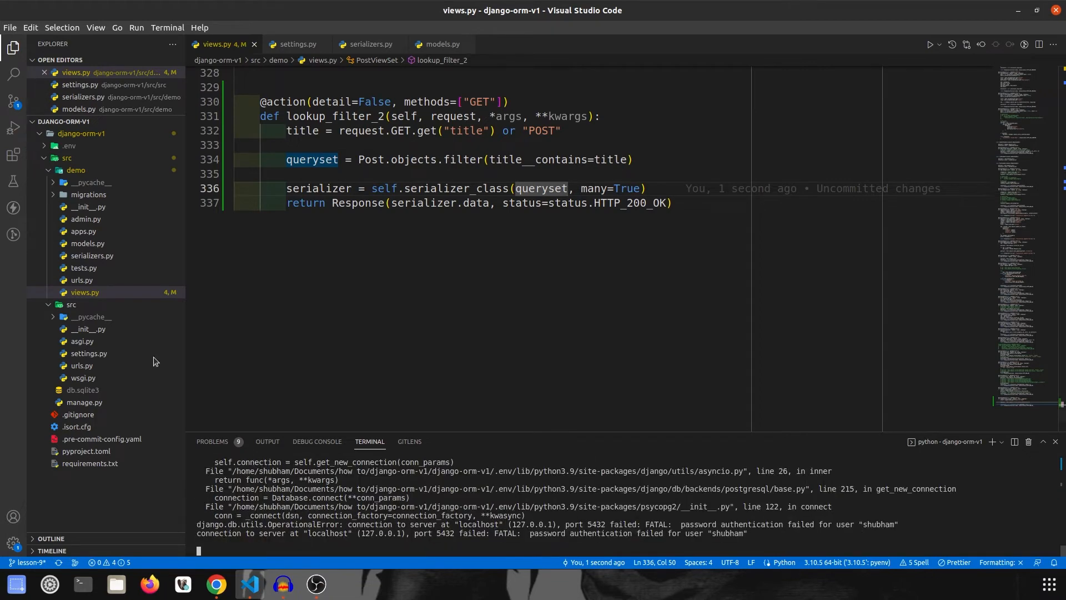
click(296, 44)
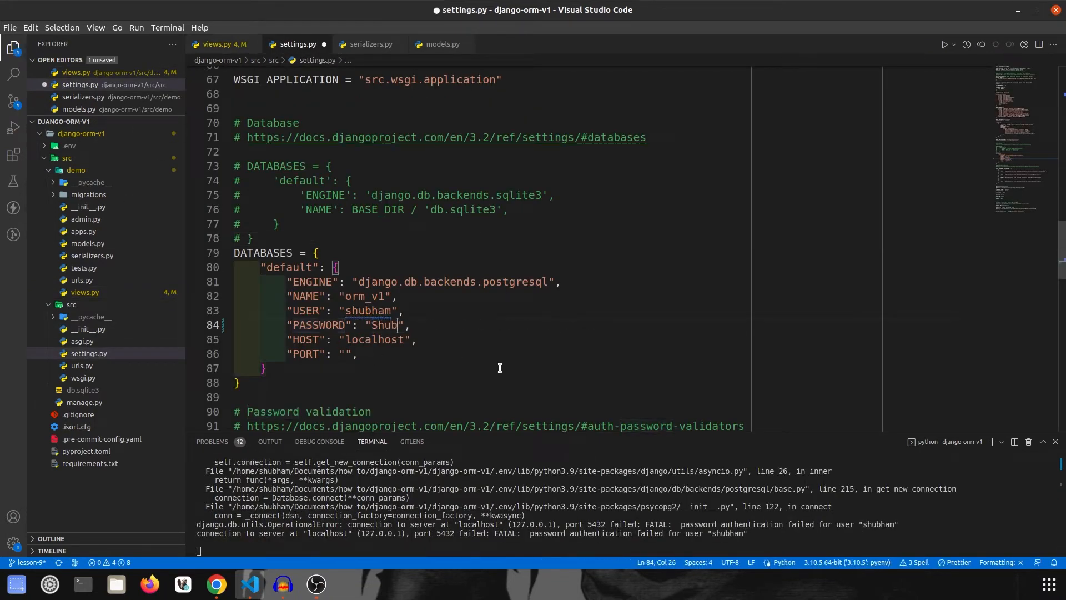
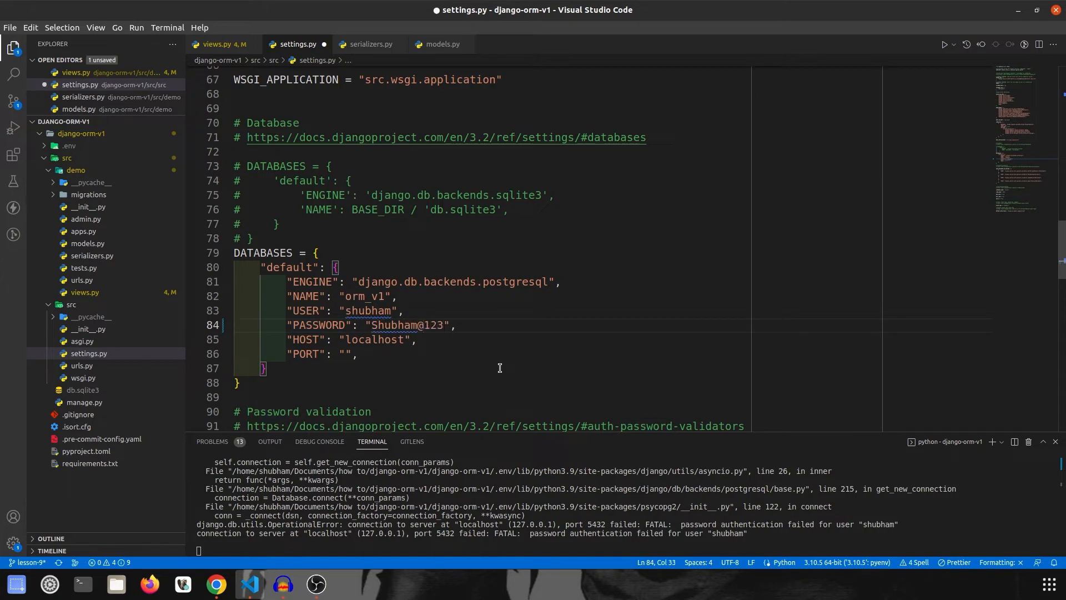
click(215, 590)
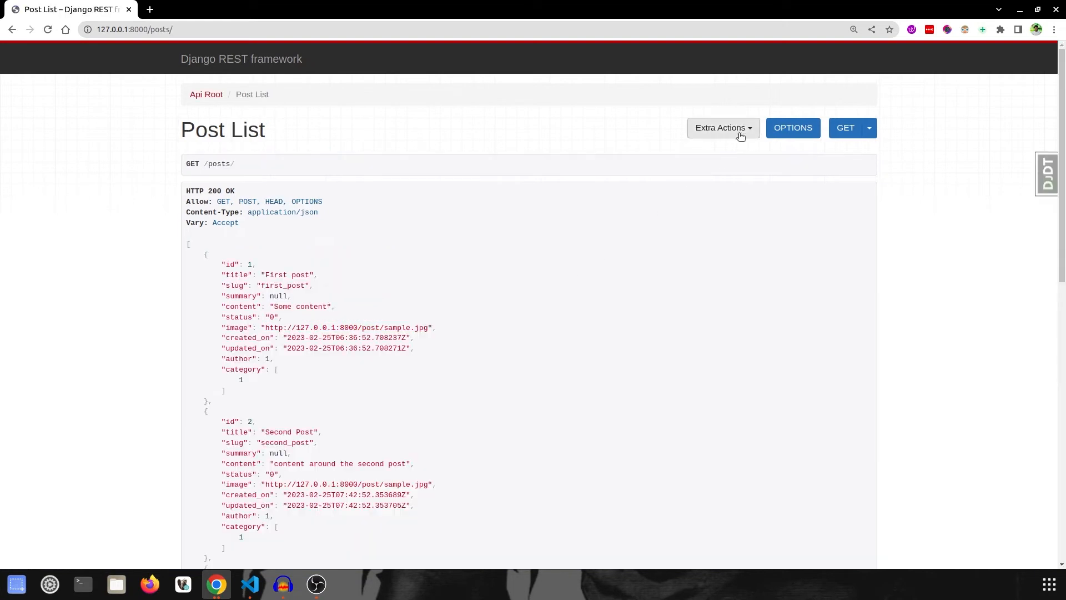
click(722, 130)
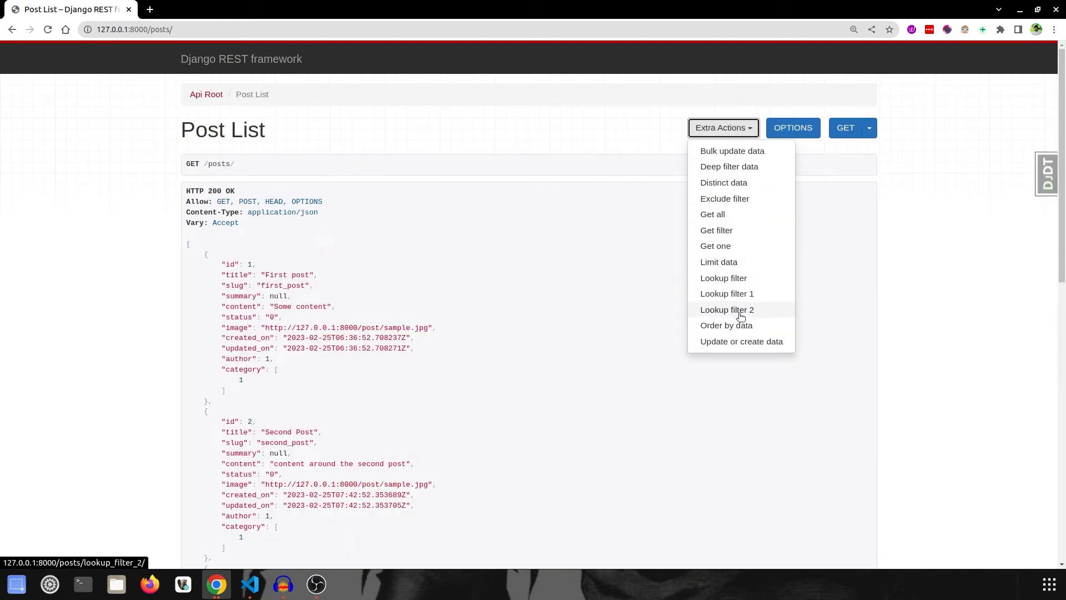
click(727, 309)
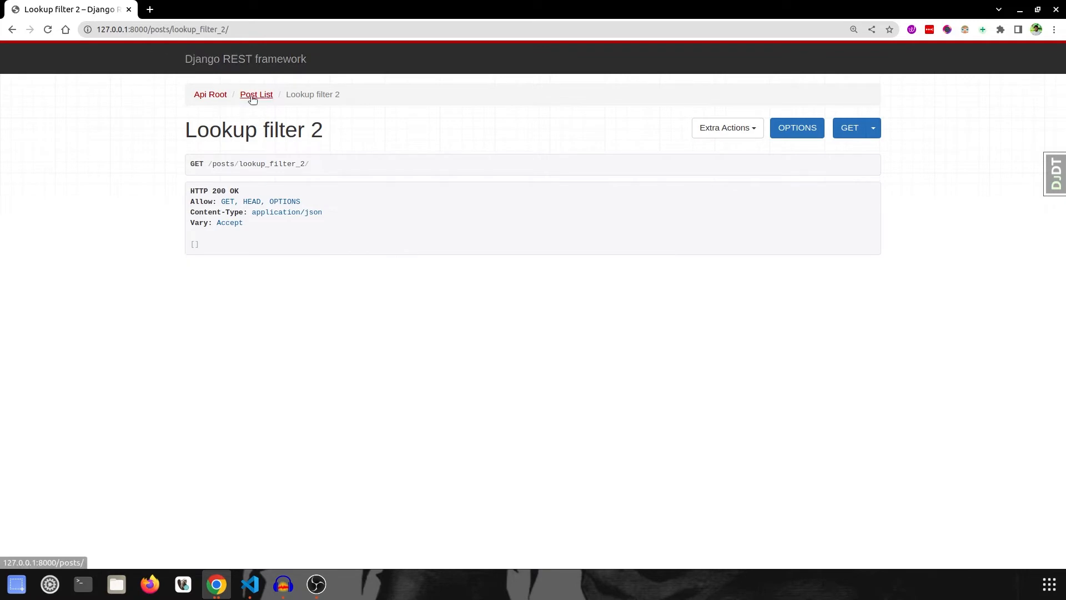
middle_click(257, 95)
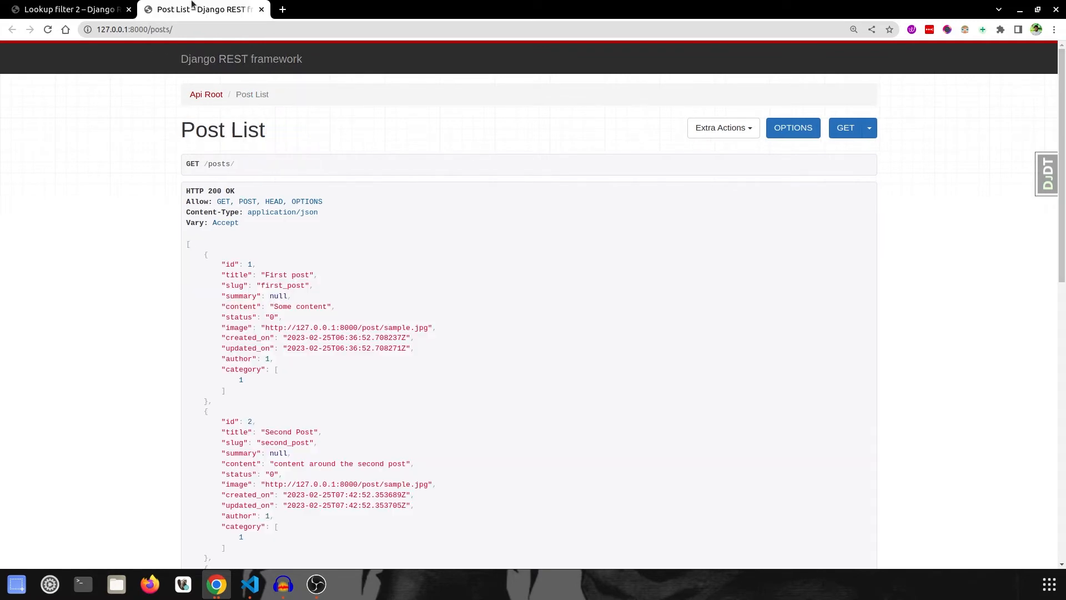
scroll(down, 3)
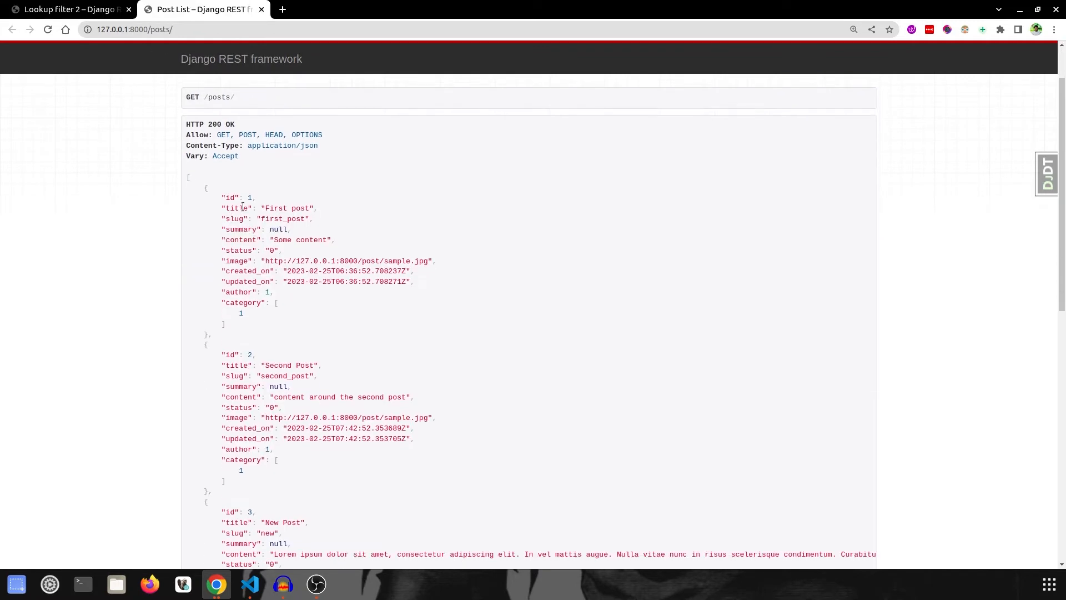
double_click(276, 208)
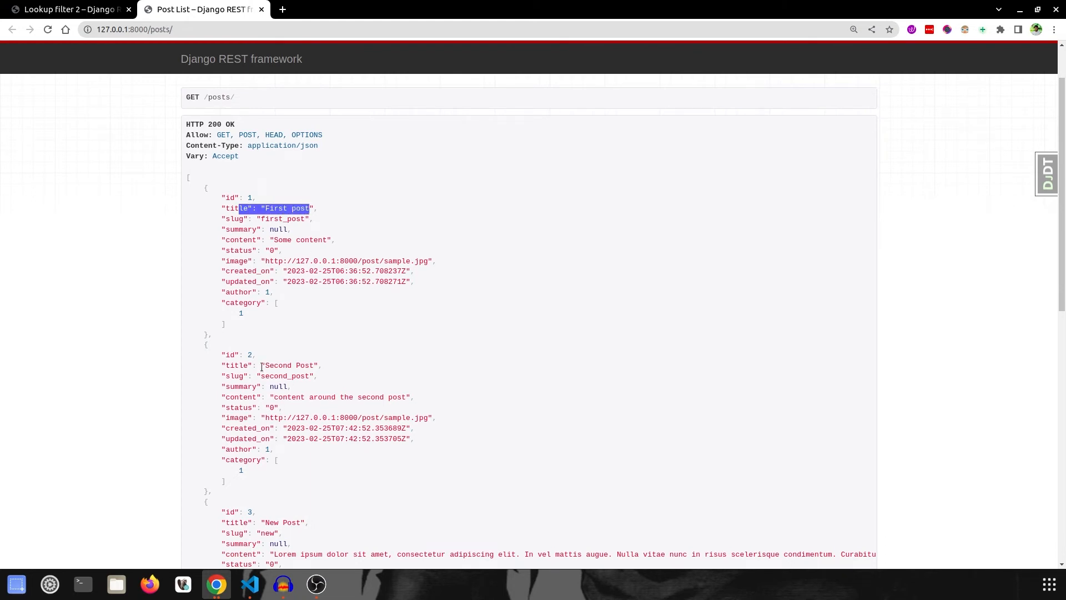
scroll(down, 3)
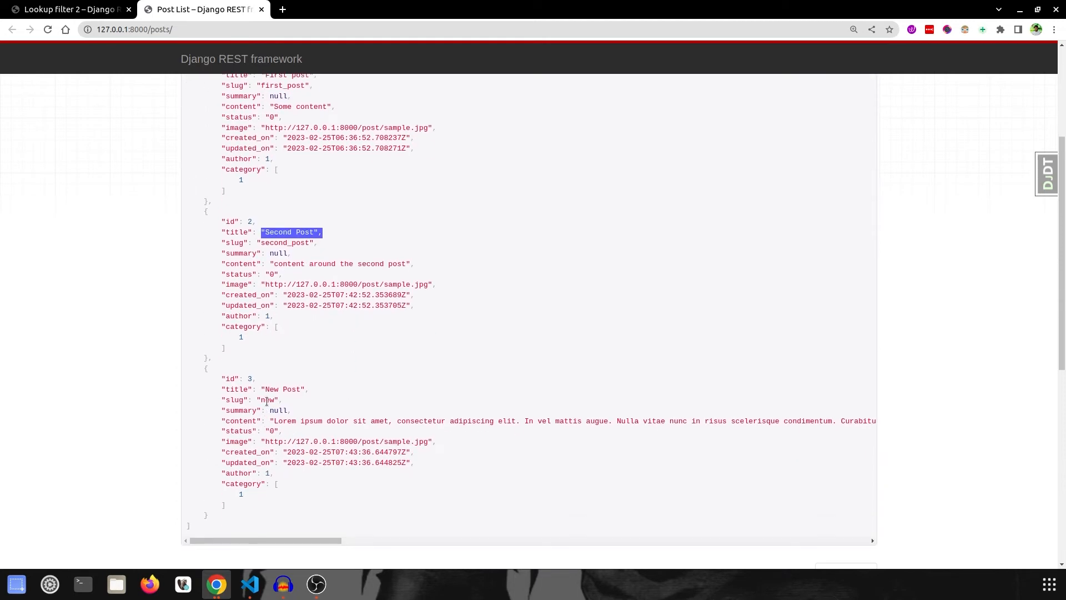
scroll(up, 3)
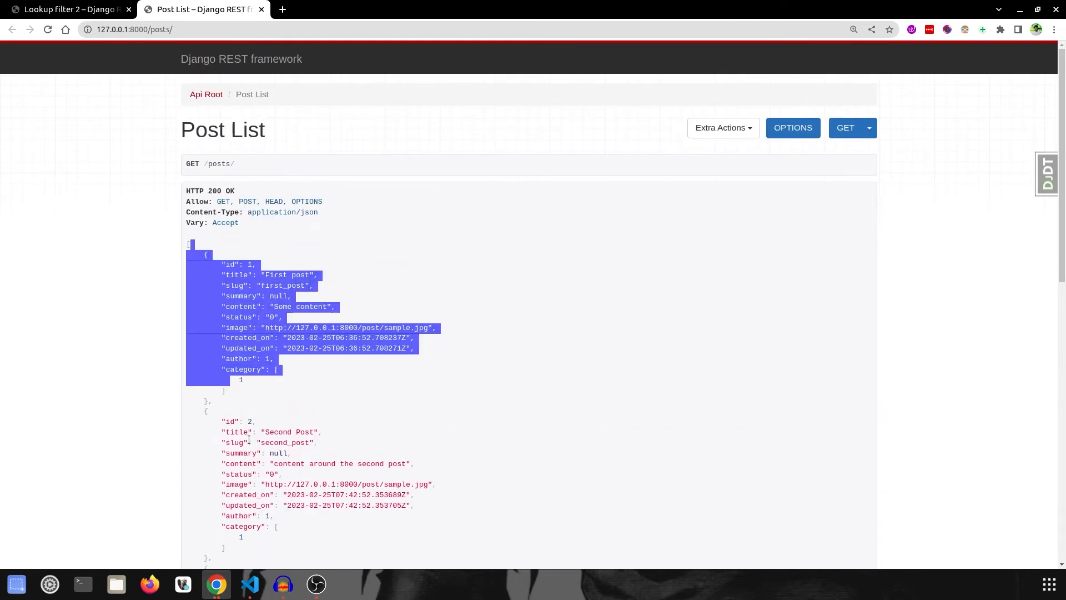
double_click(301, 275)
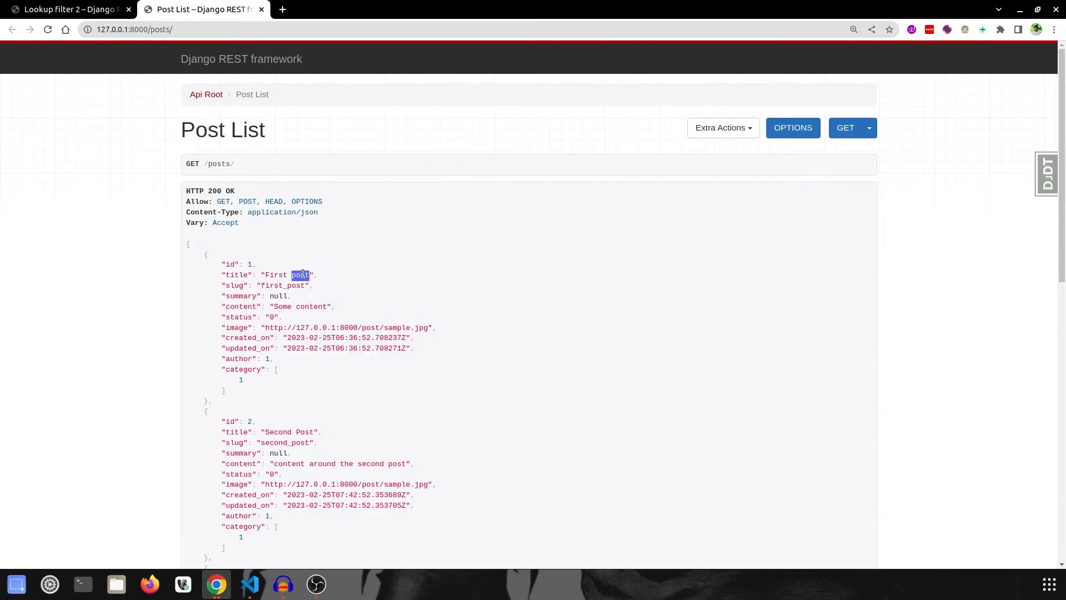
scroll(down, 3)
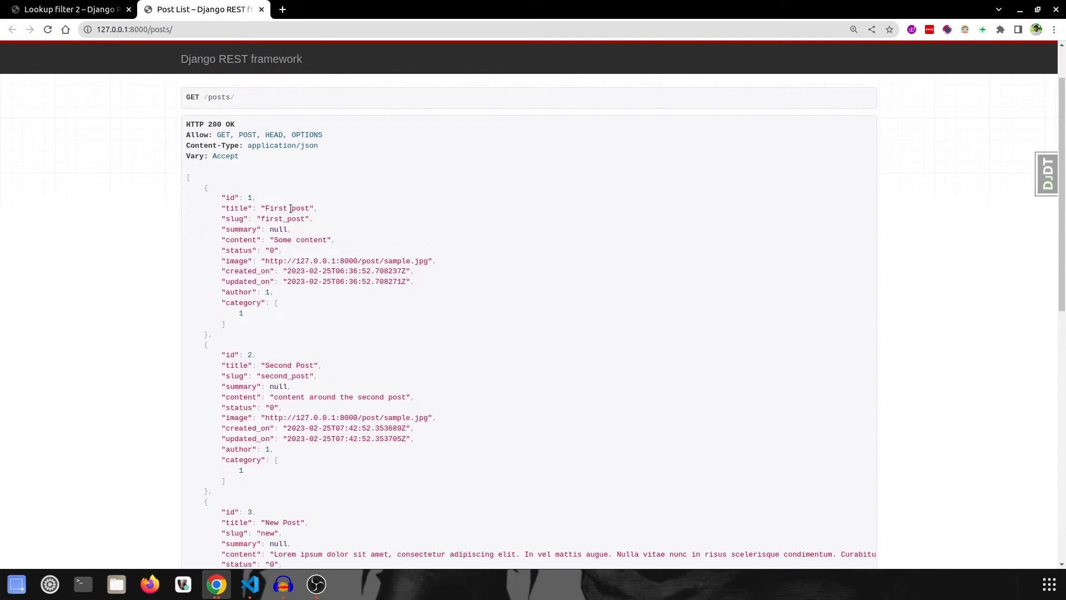
double_click(305, 365)
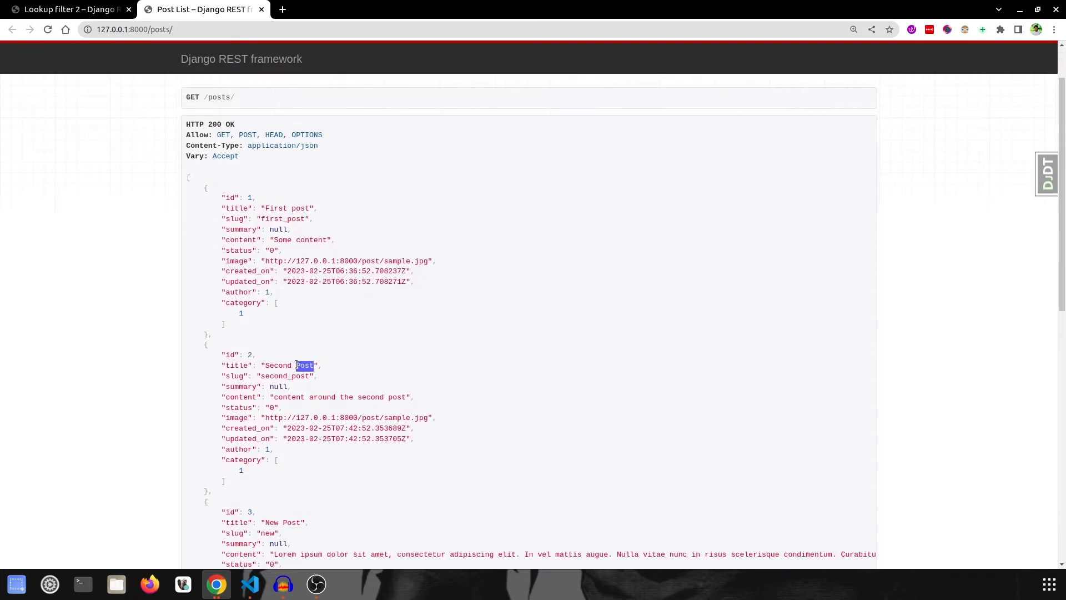
scroll(up, 3)
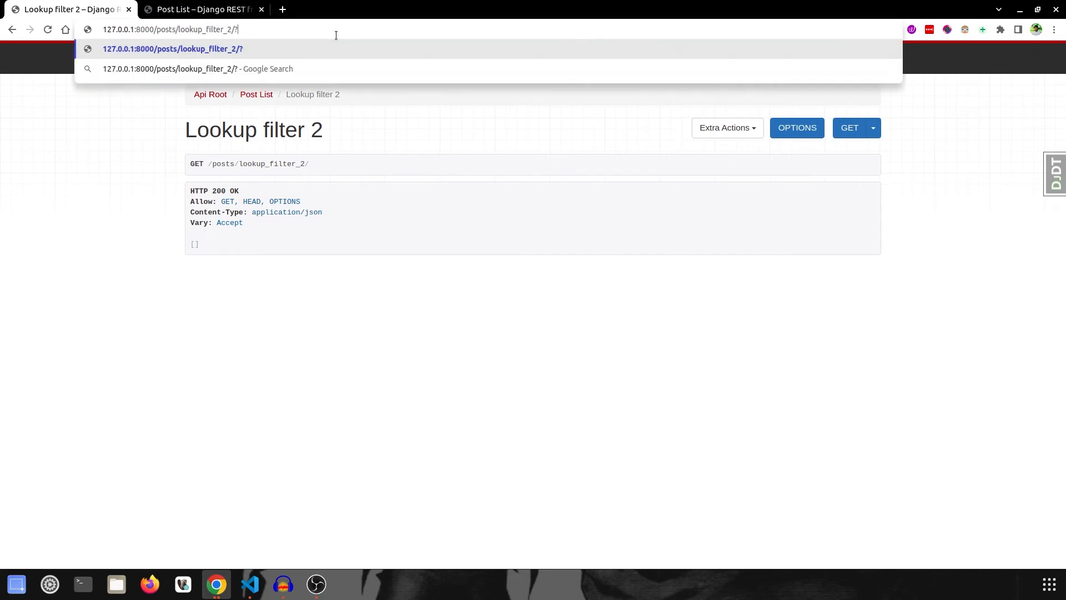
Step: Query lookup_filter_2 with title values like First post and fi, comparing returned posts
text(title=First post)
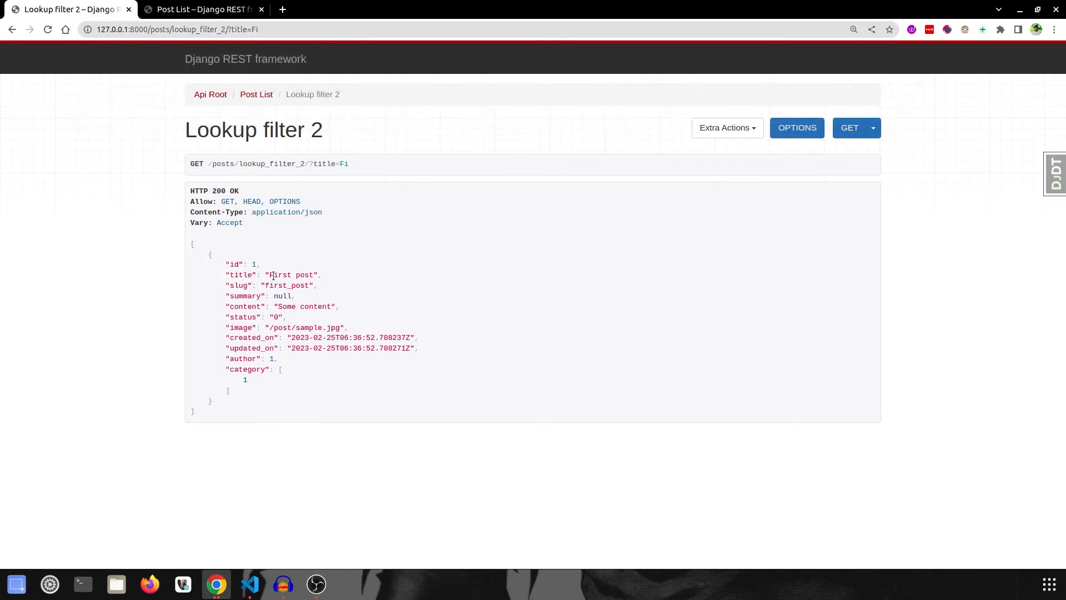
double_click(272, 275)
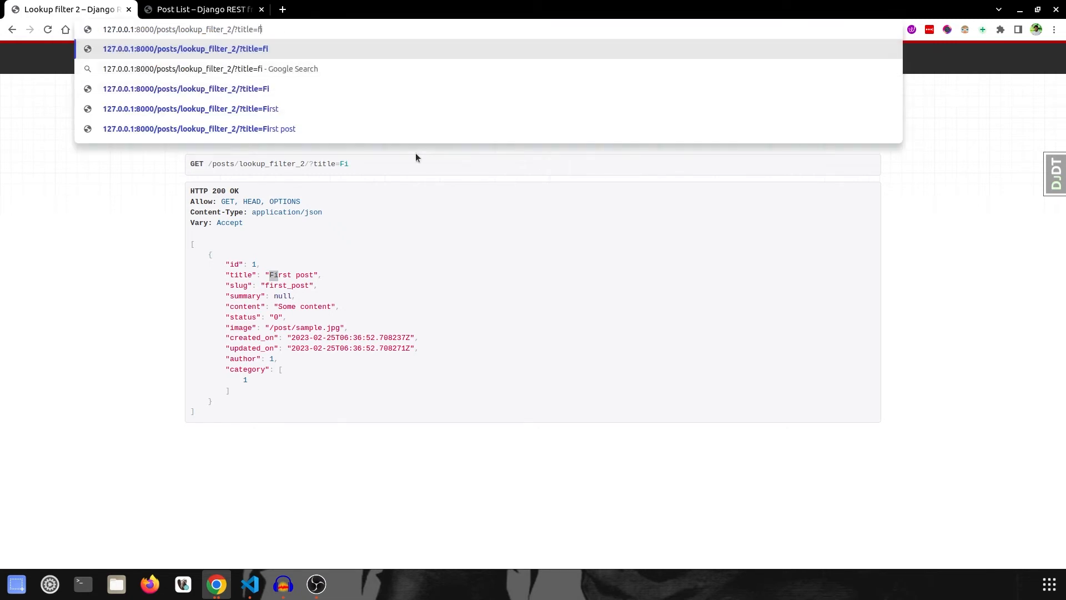
key(Return)
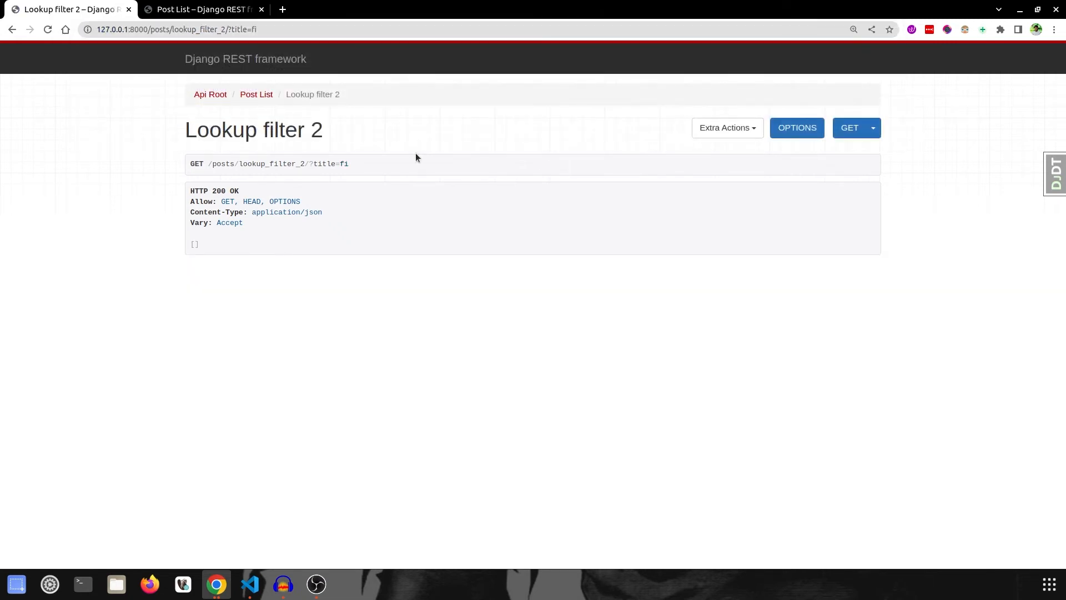
mouse_move(296, 264)
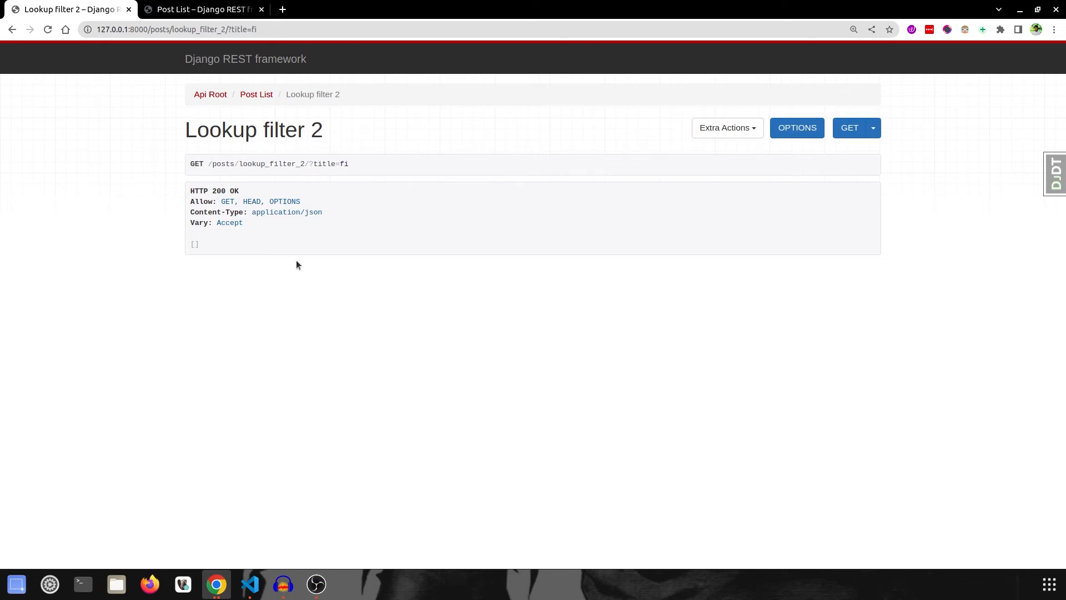
mouse_move(327, 212)
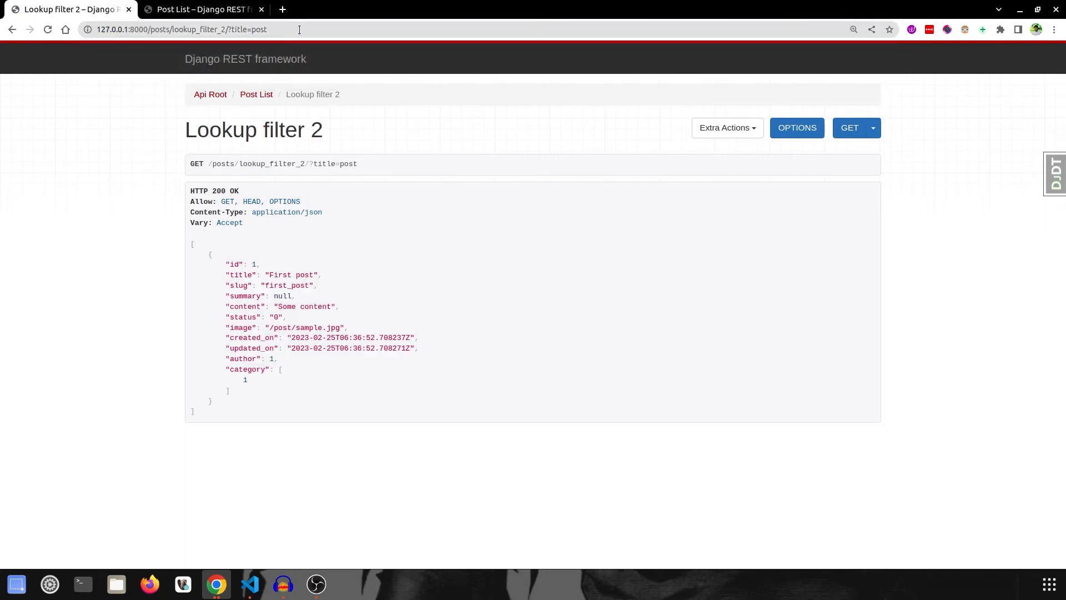
mouse_move(257, 93)
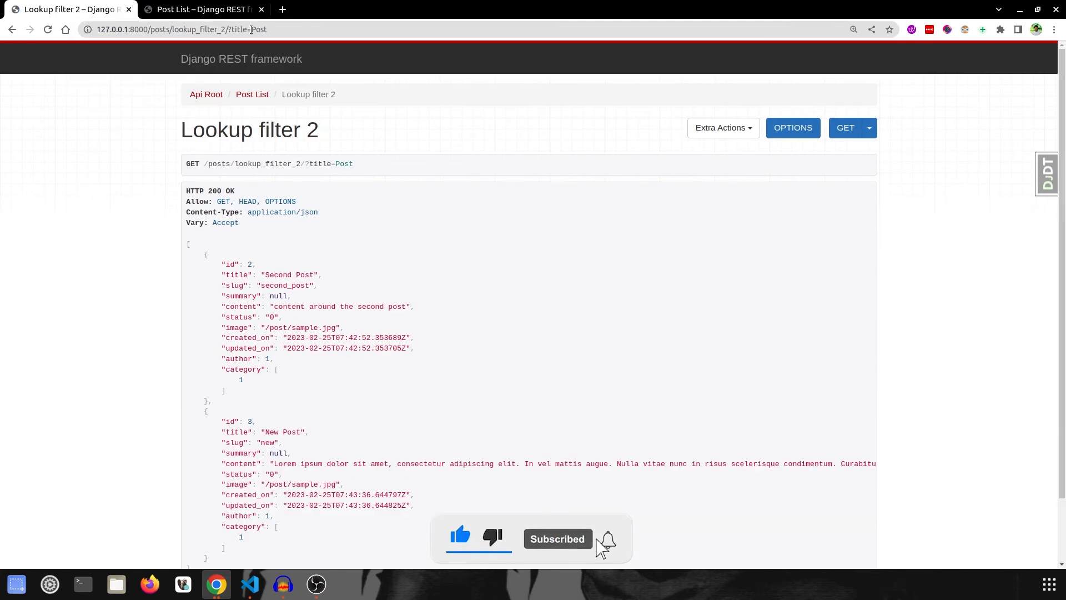
scroll(down, 3)
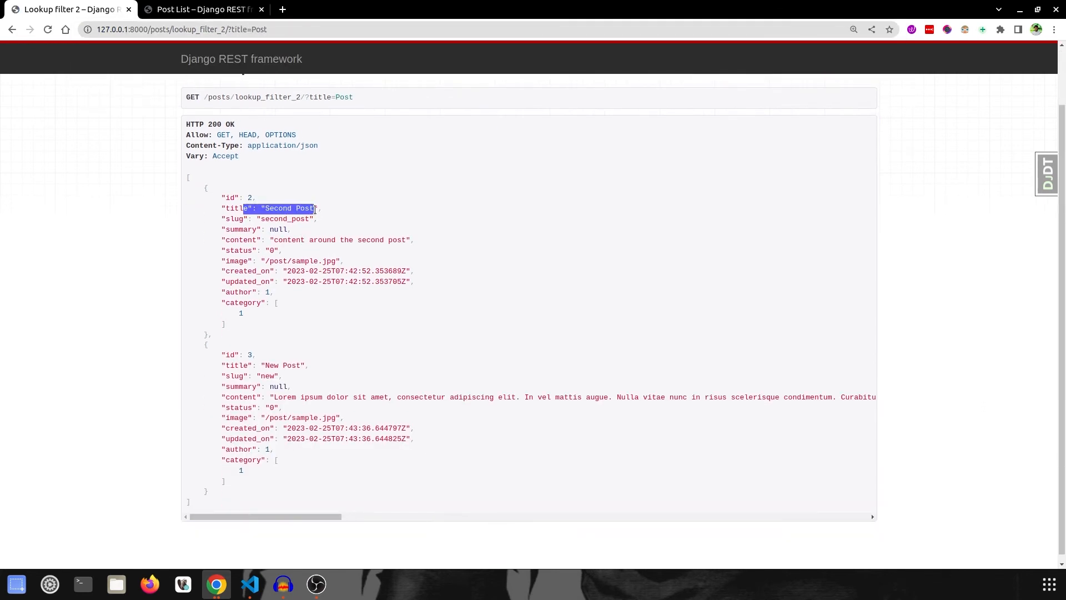
double_click(285, 365)
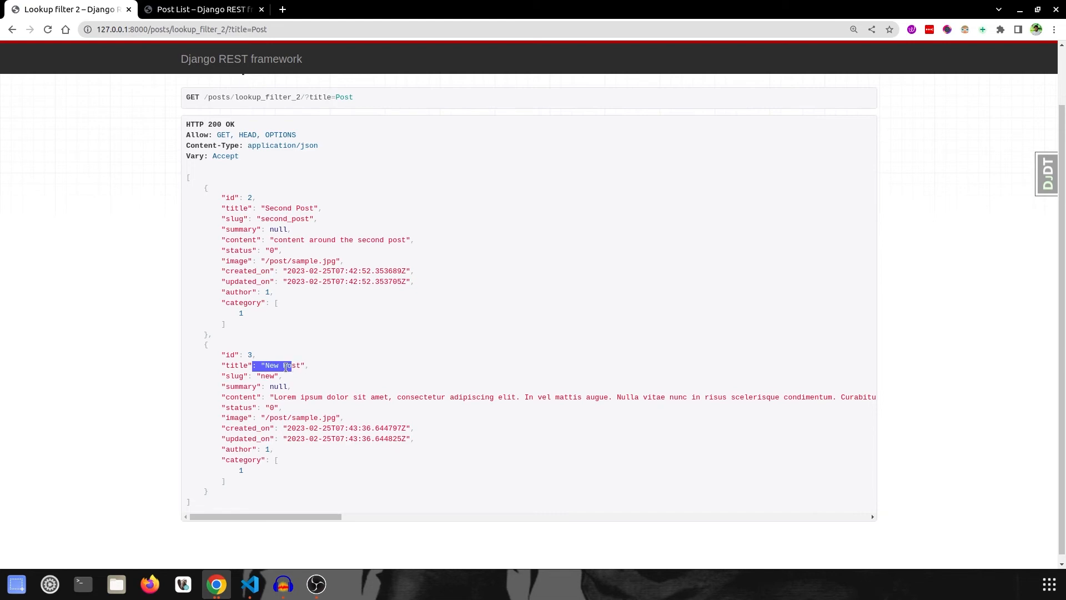
click(284, 412)
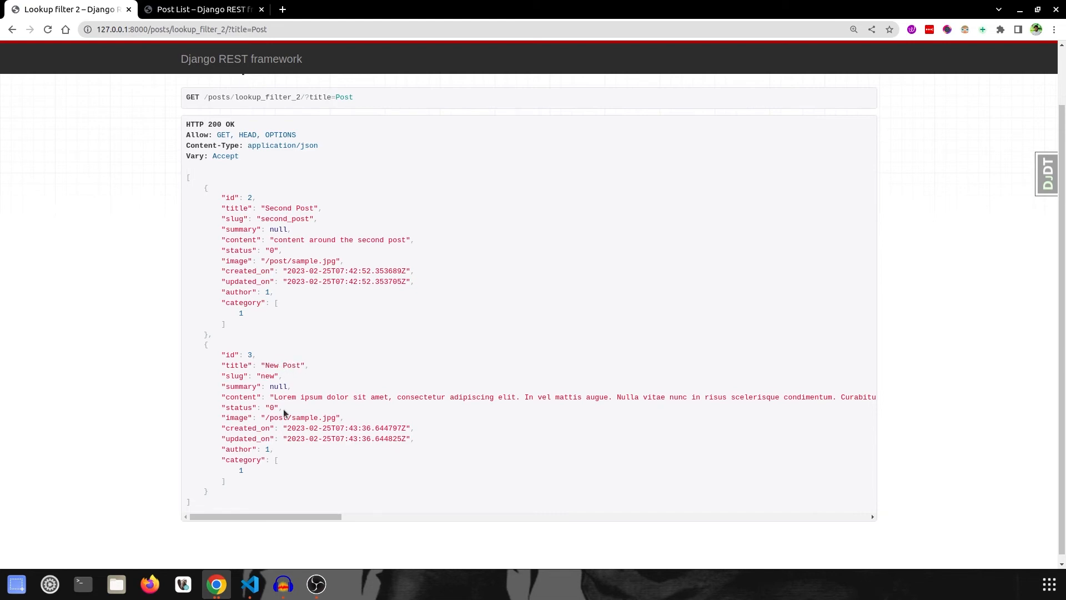
mouse_move(251, 583)
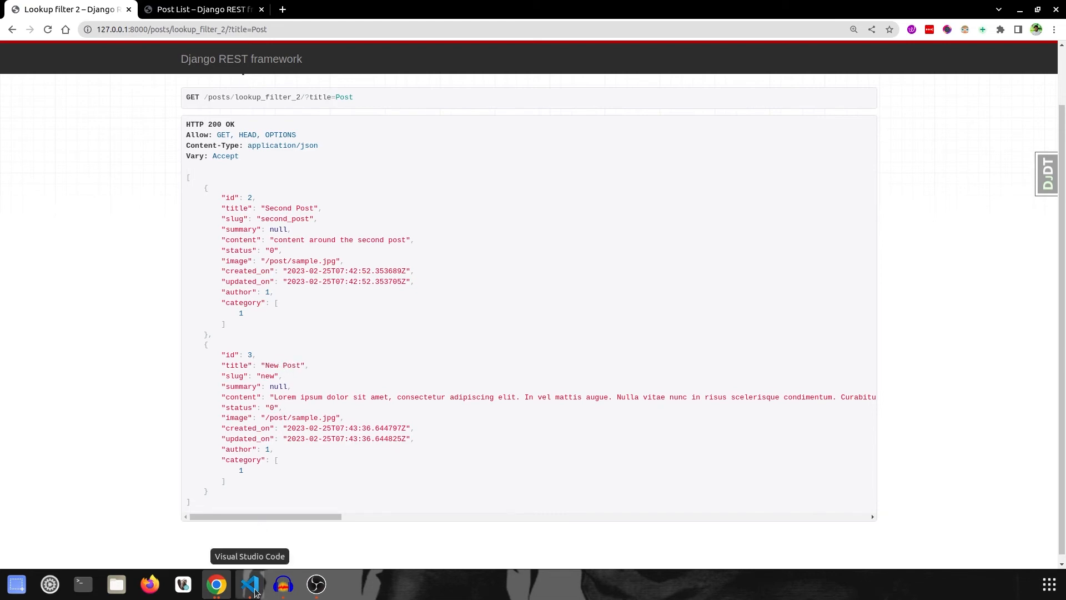
Step: Switch from the browser back to the code editor
click(253, 588)
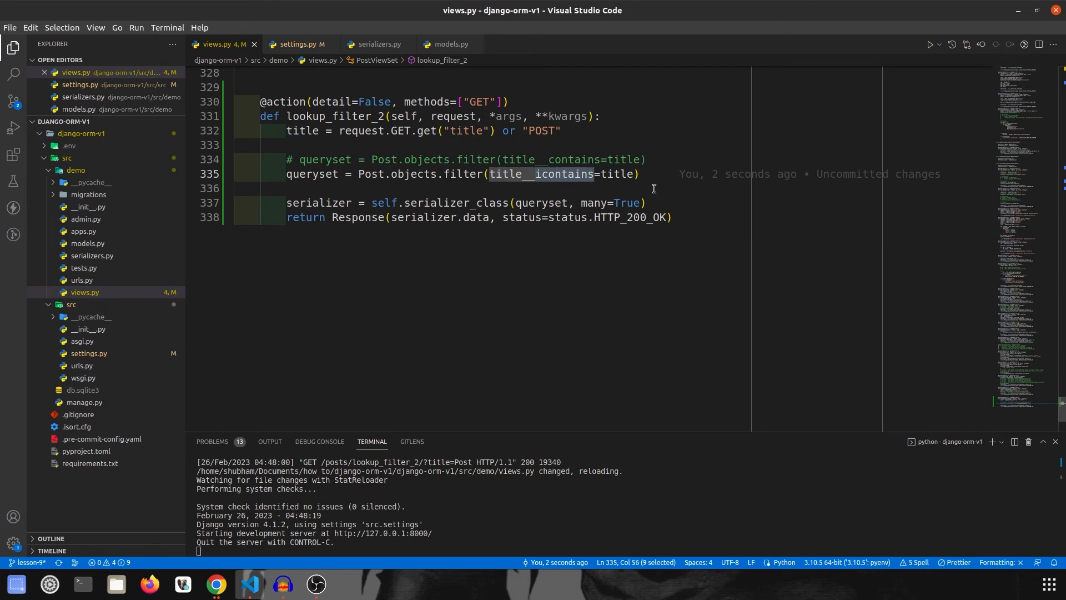
mouse_move(658, 179)
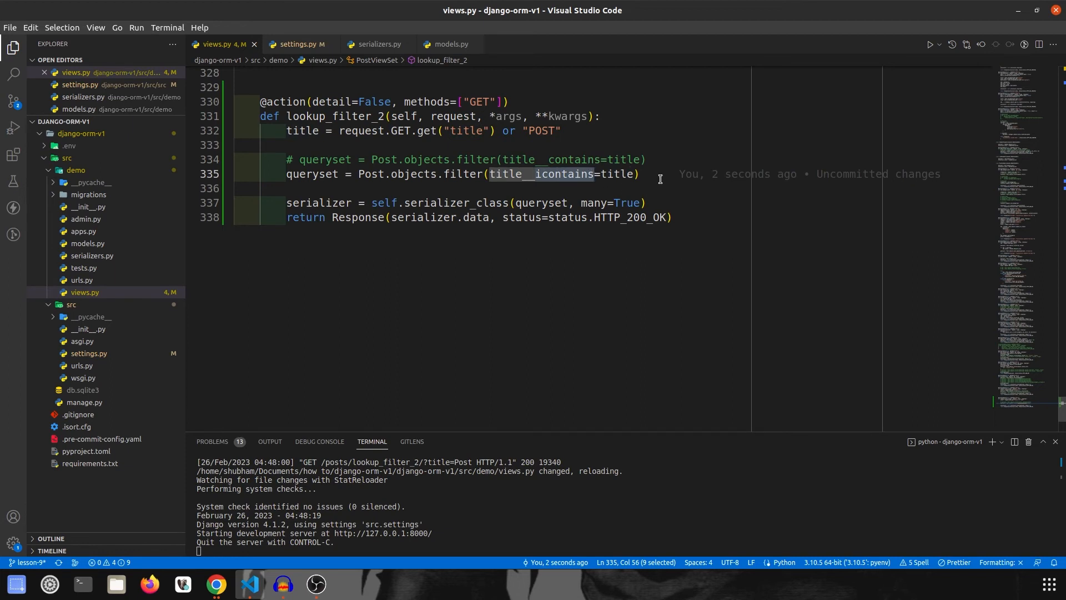
mouse_move(538, 179)
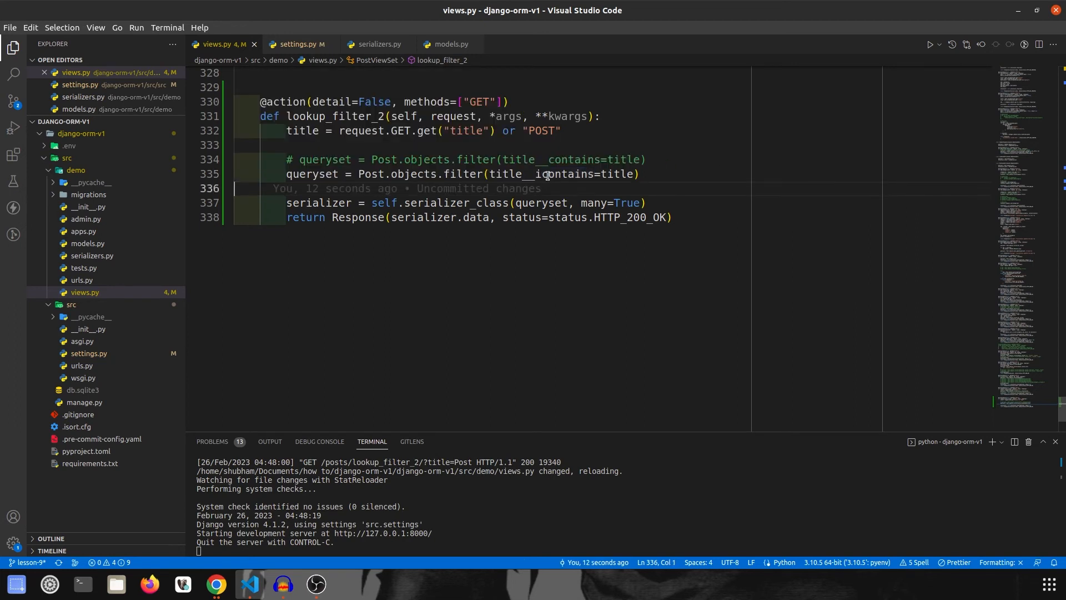
mouse_move(653, 189)
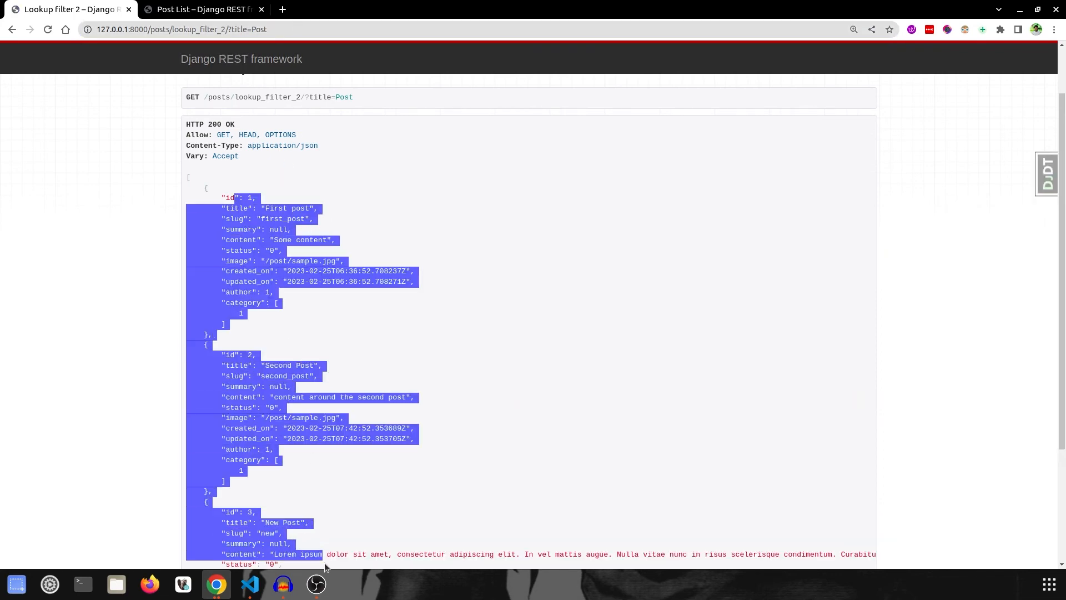
Step: Reload lookup_filter_2 in Chrome and retry the title query to check case-insensitive results
scroll(up, 3)
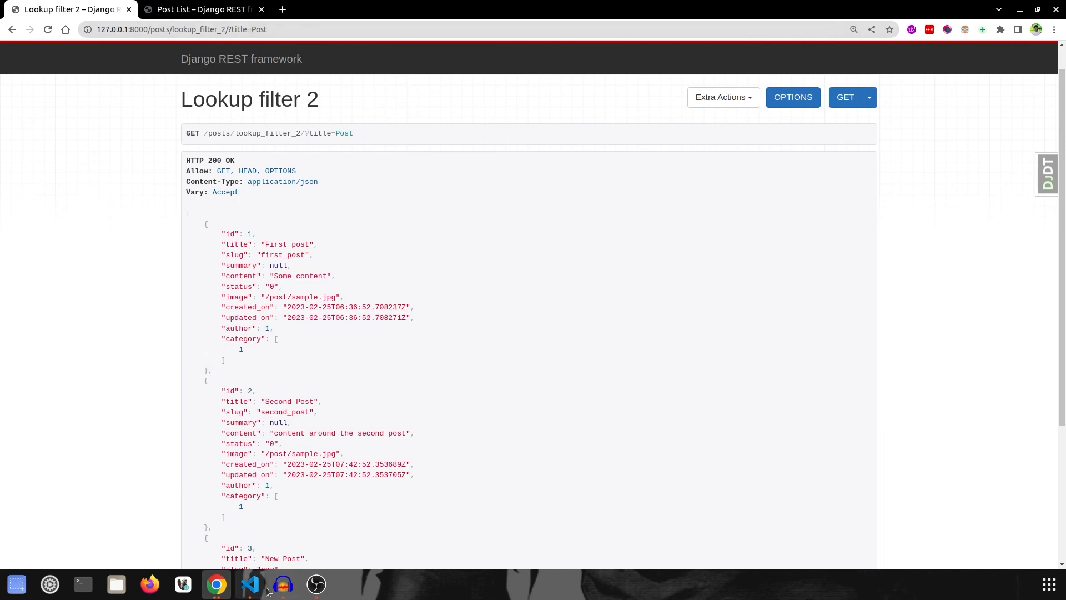
click(251, 589)
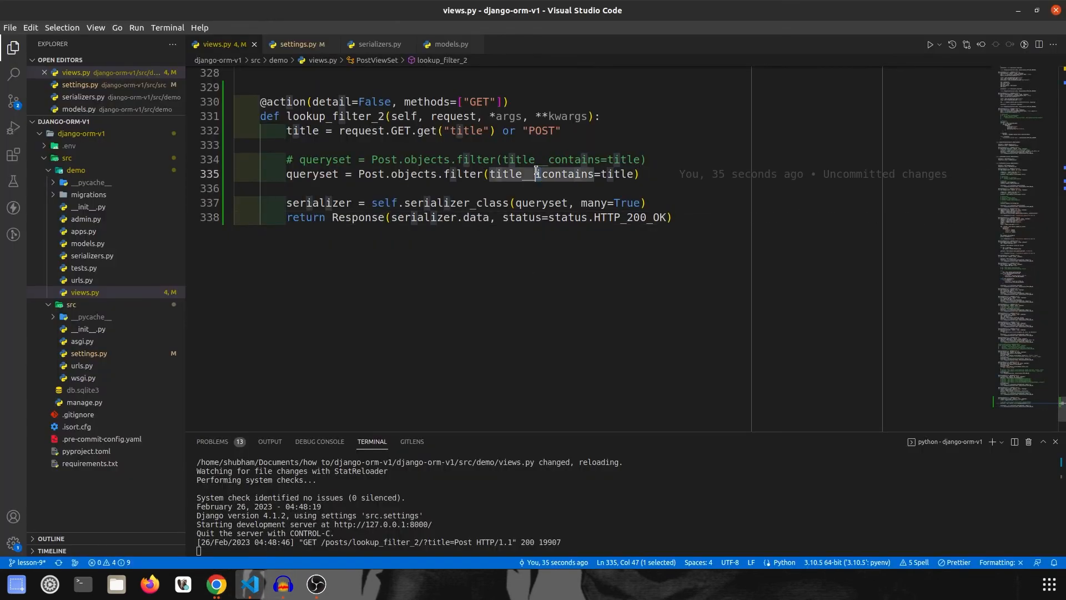
click(216, 588)
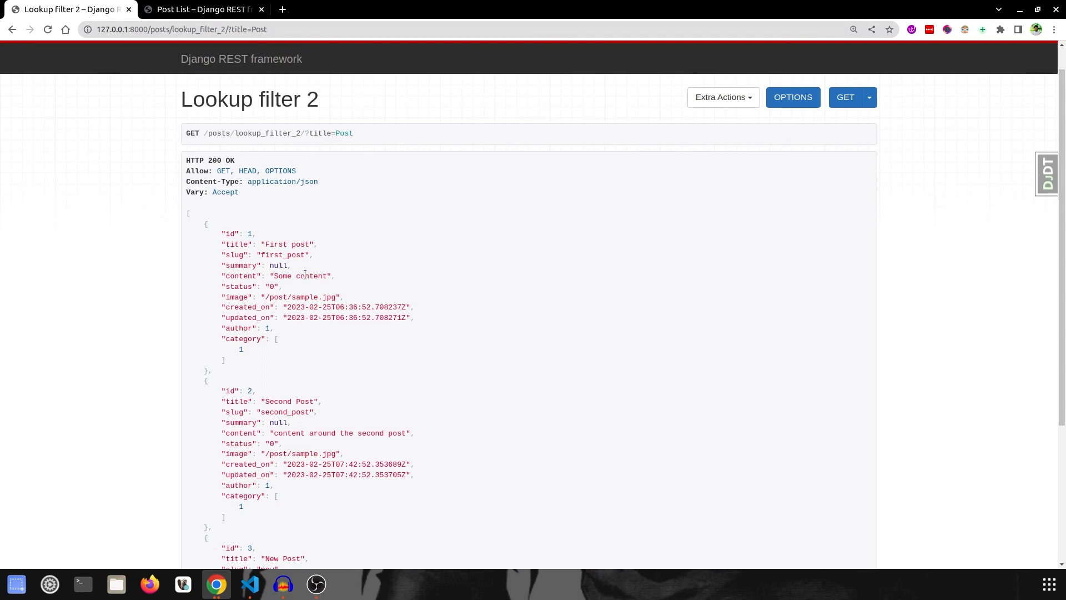
click(250, 590)
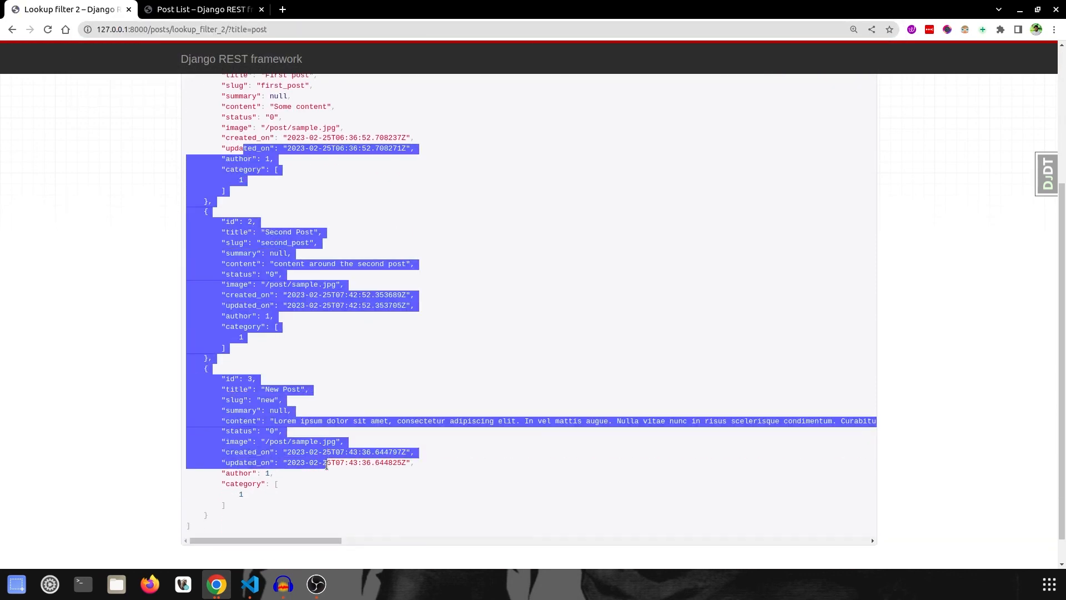
scroll(up, 3)
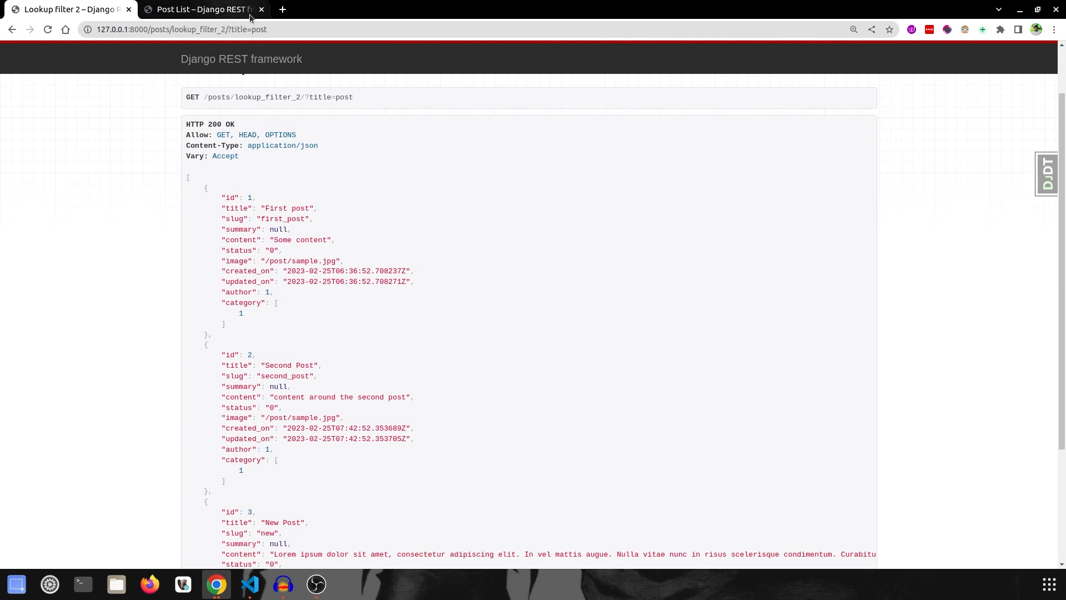
click(180, 30)
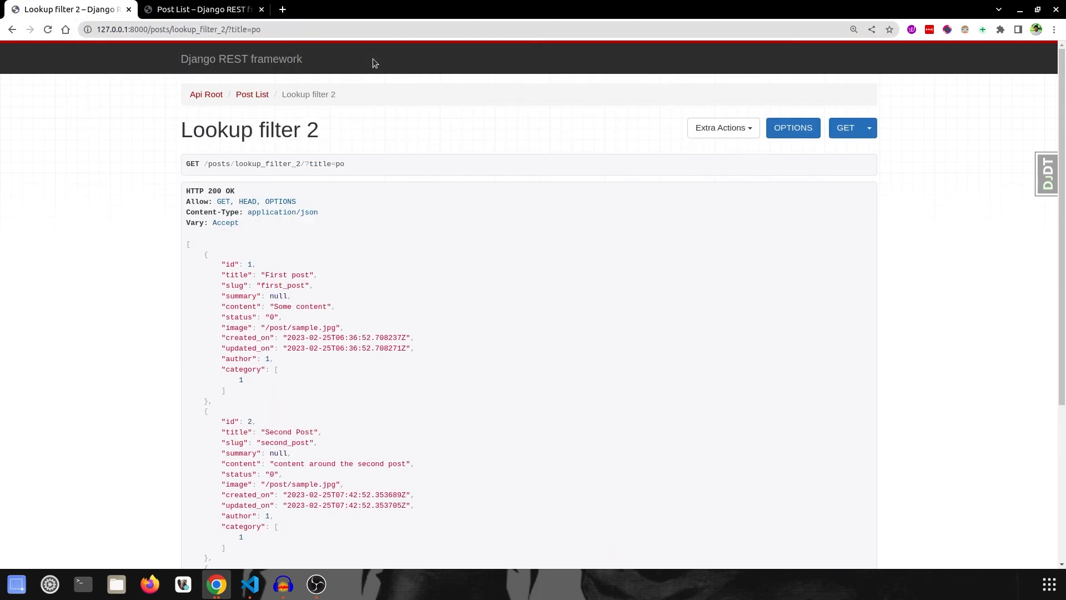
scroll(down, 3)
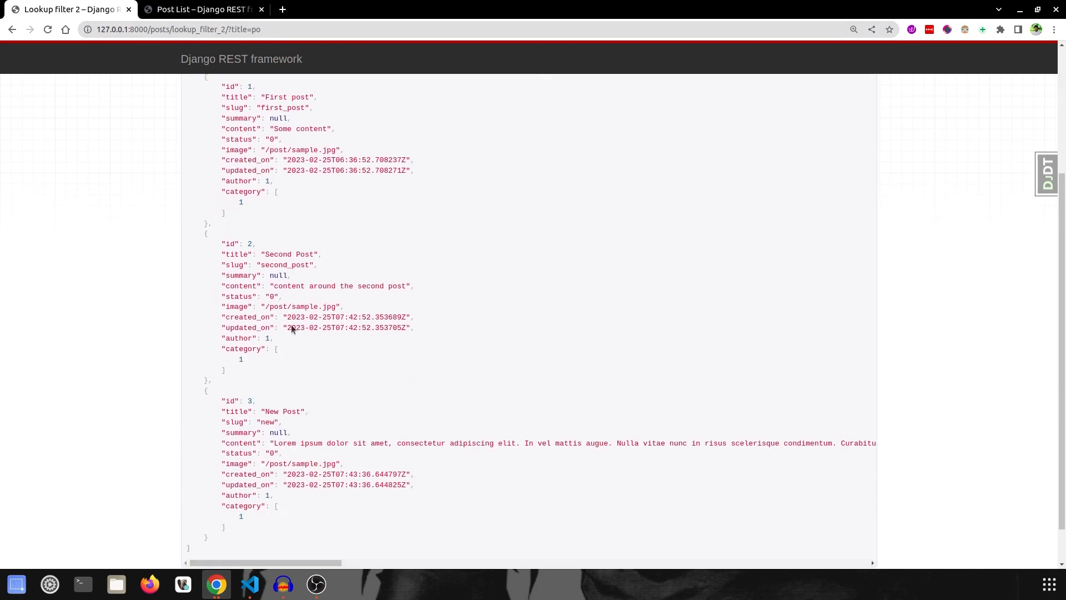
scroll(up, 3)
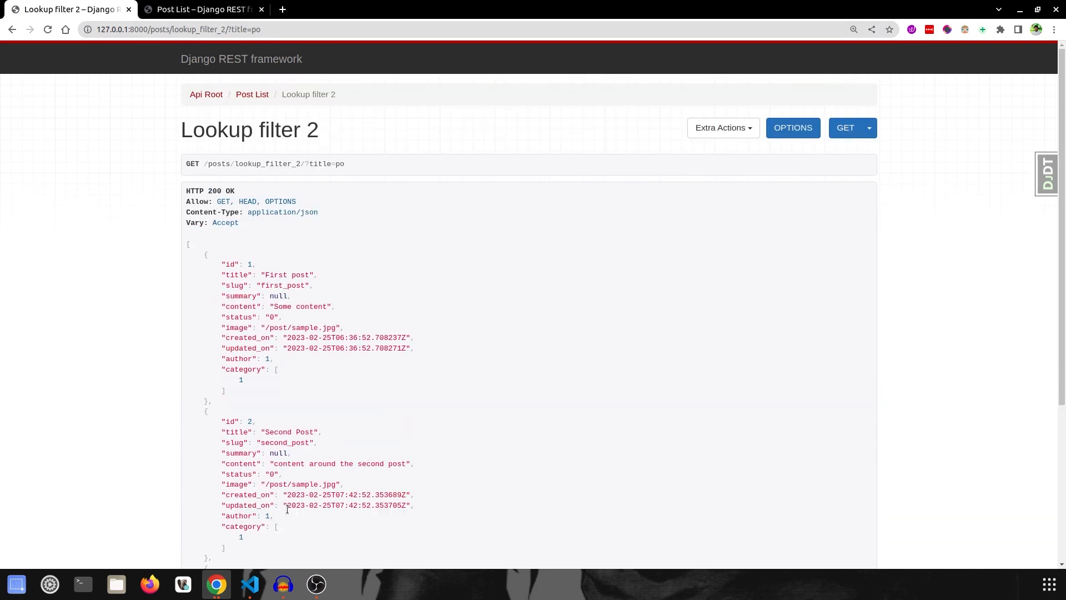